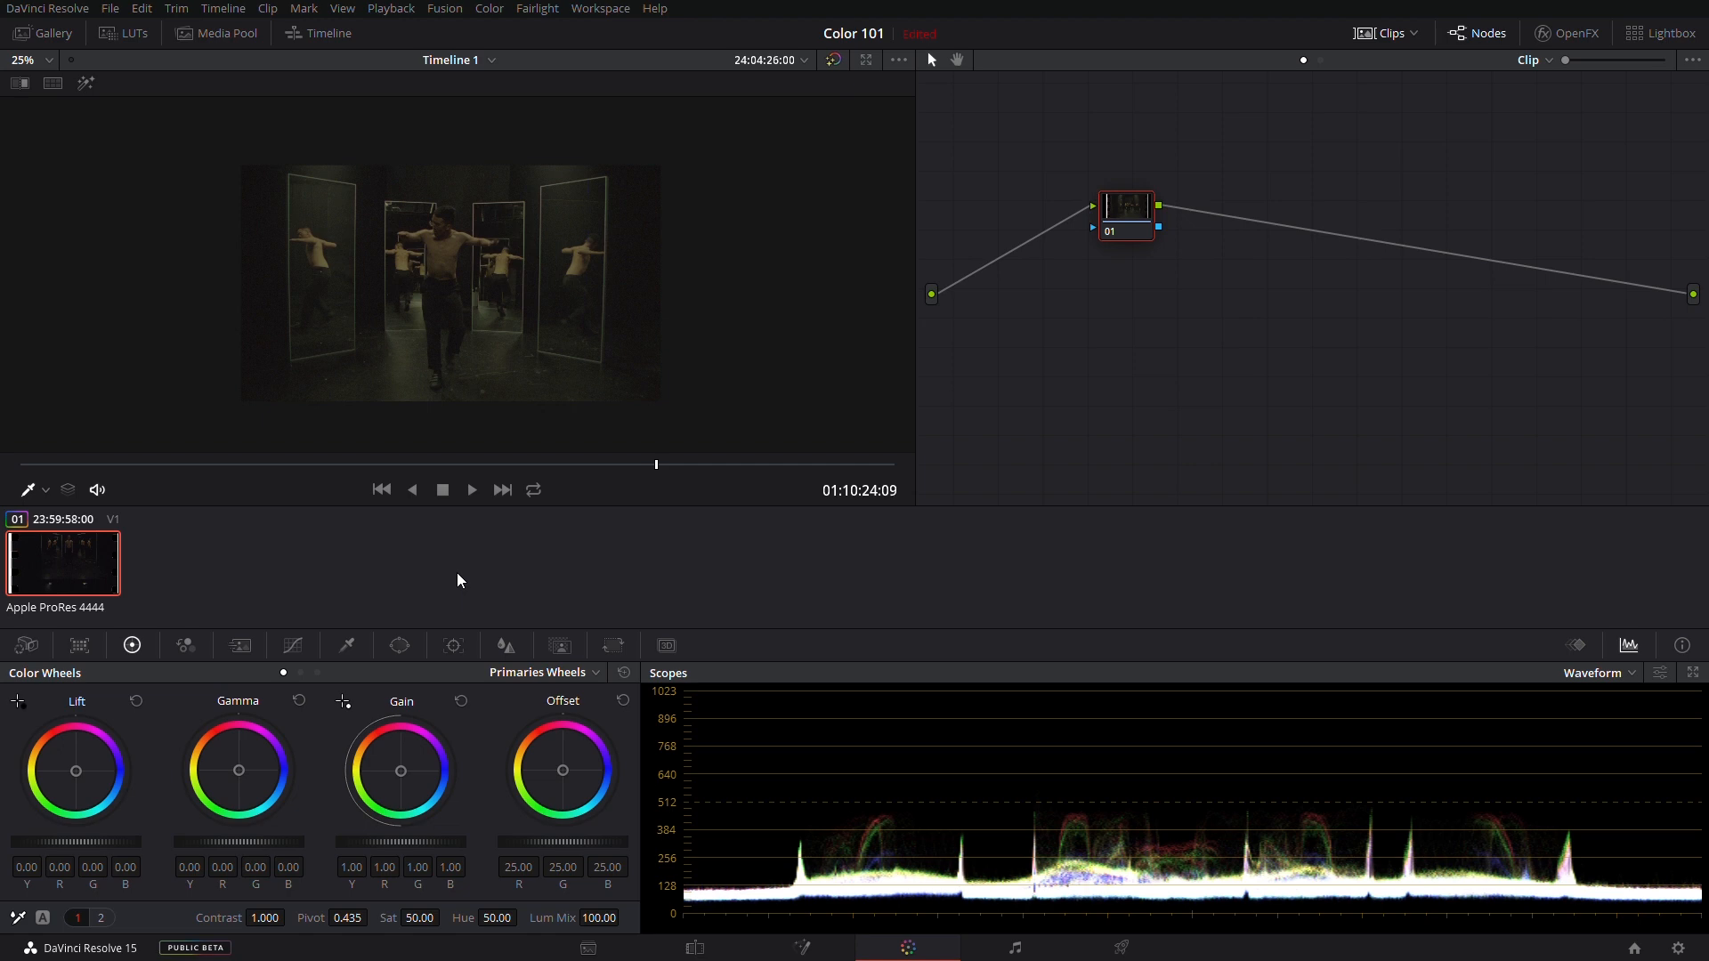
mouse_move(438, 547)
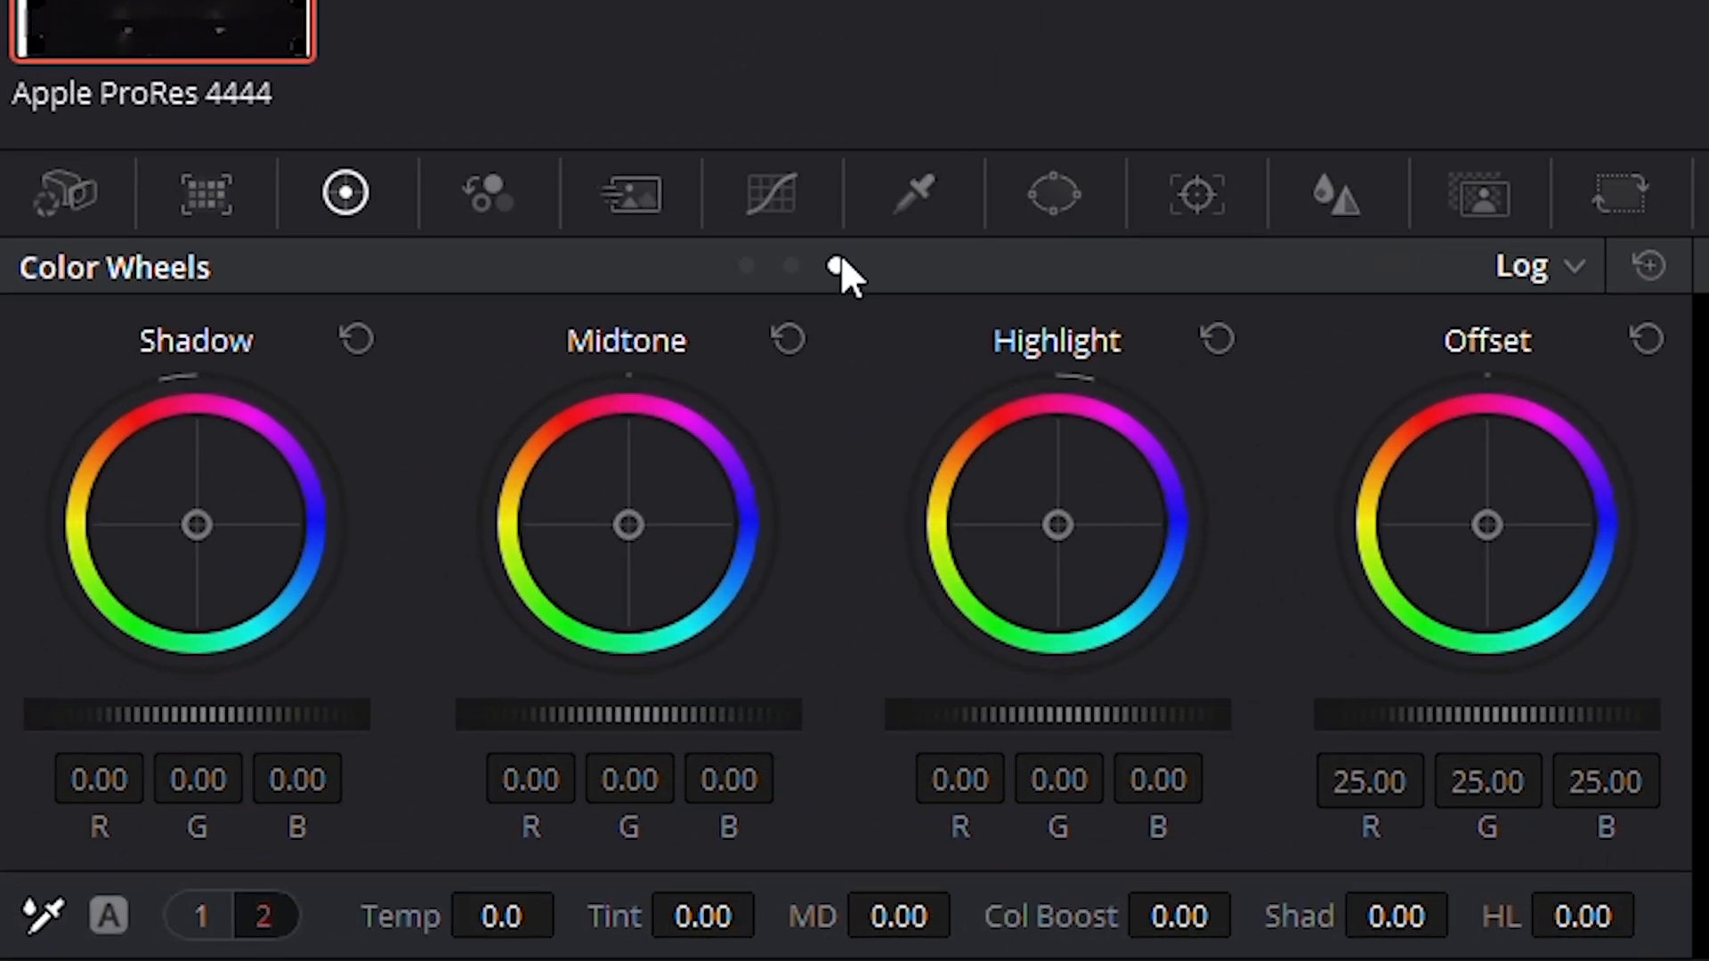
- Page through the curve modes, then trial a brightening Lift/Gamma/Gain grade on node 01 and clear it
click(769, 192)
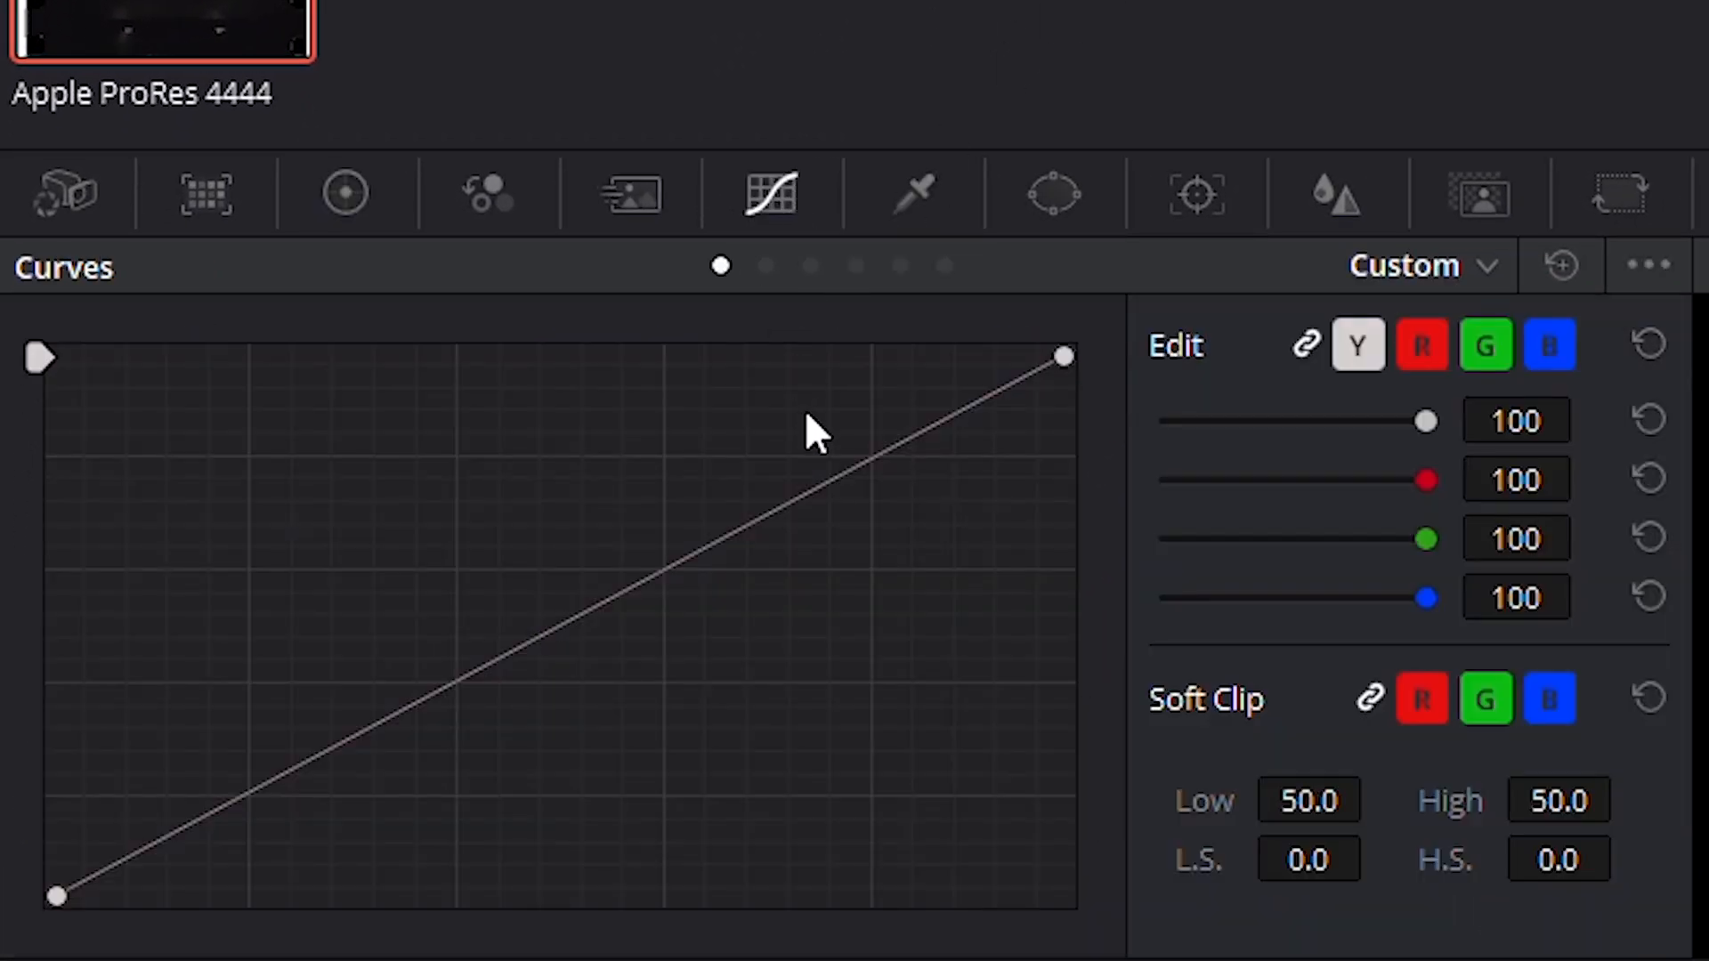
click(766, 265)
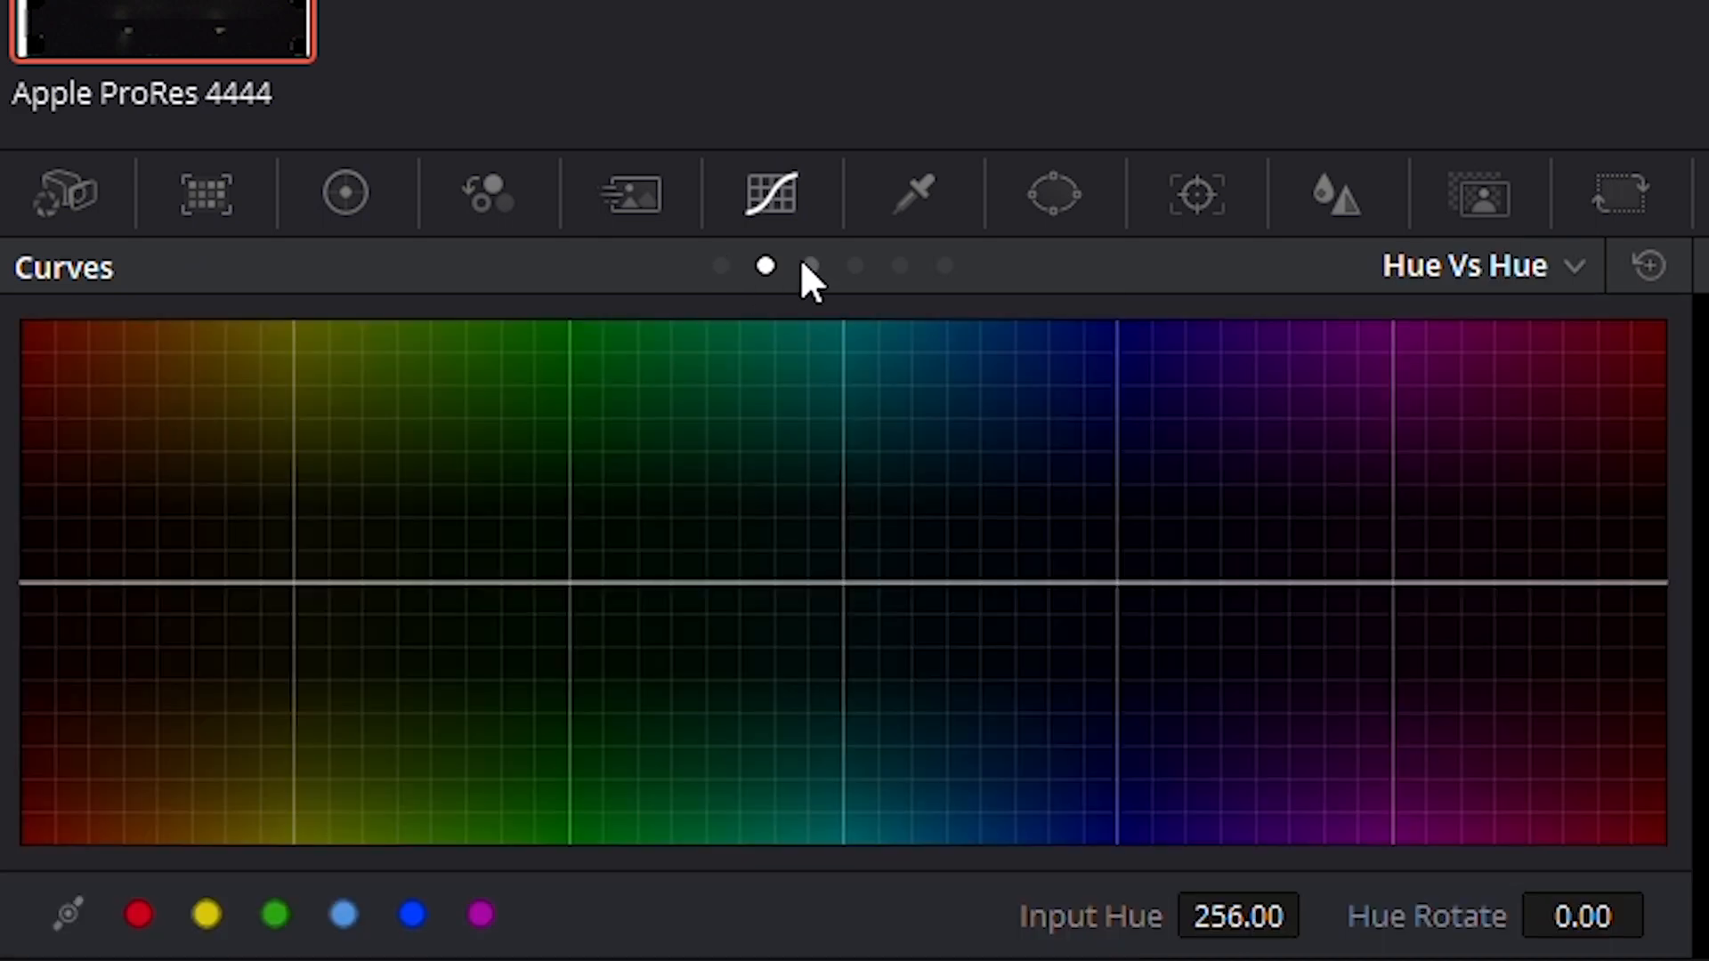
click(854, 266)
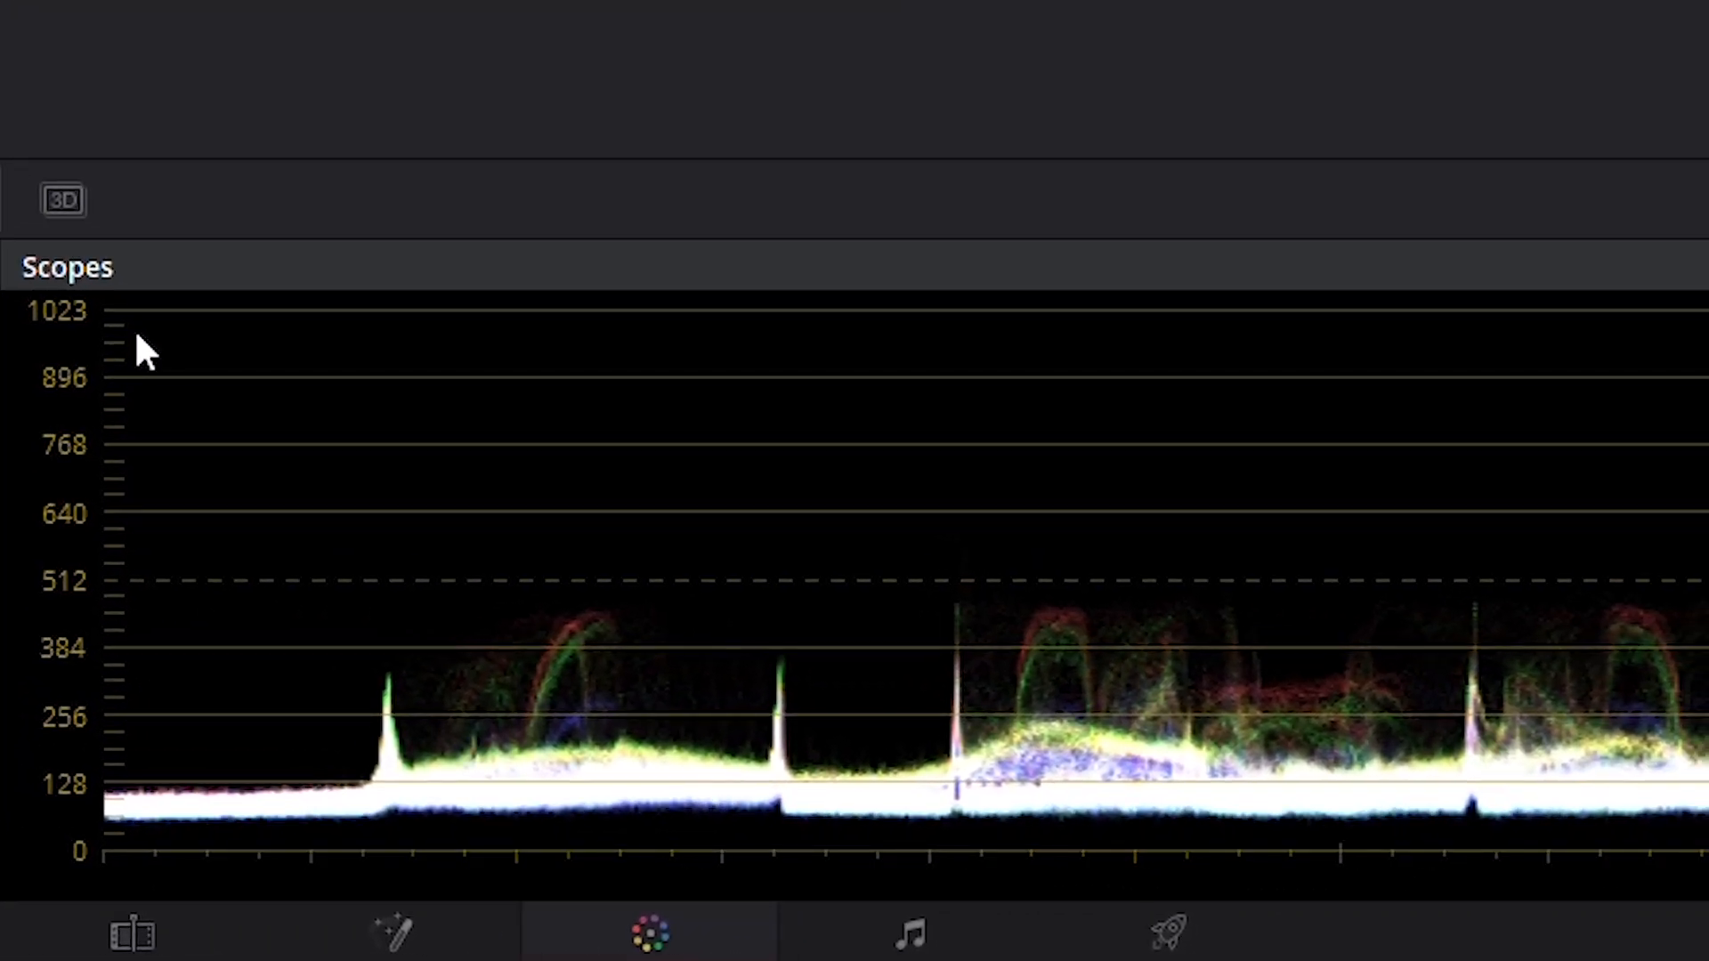
mouse_move(96, 343)
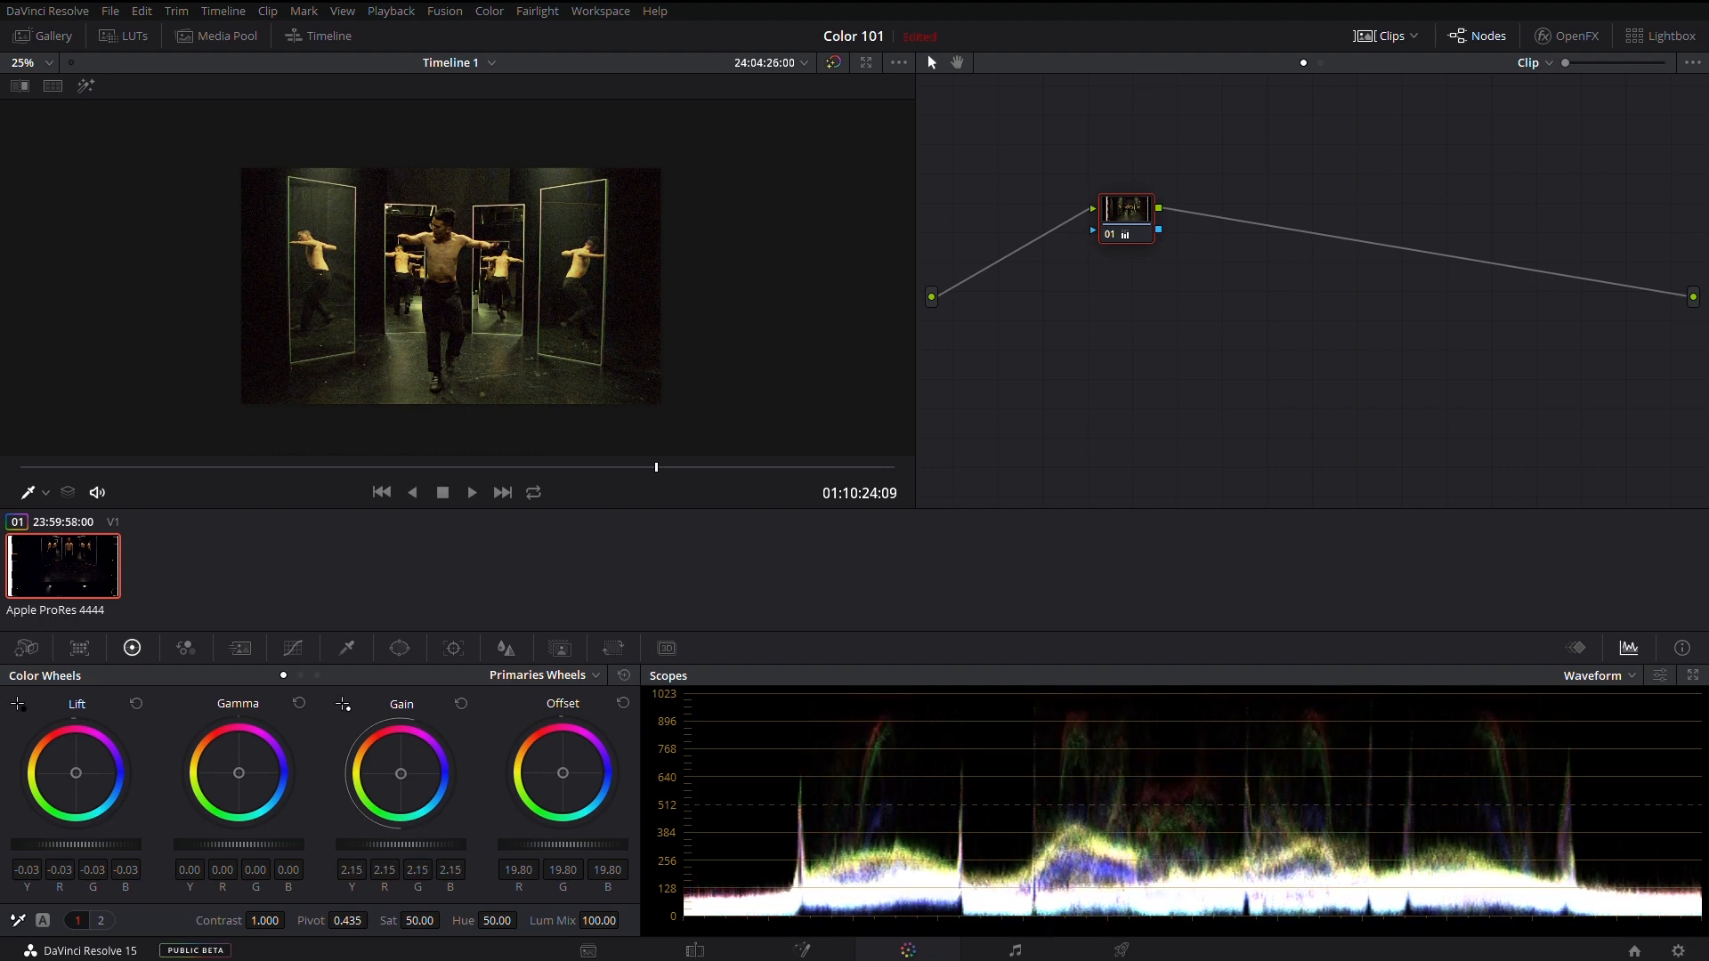
click(576, 677)
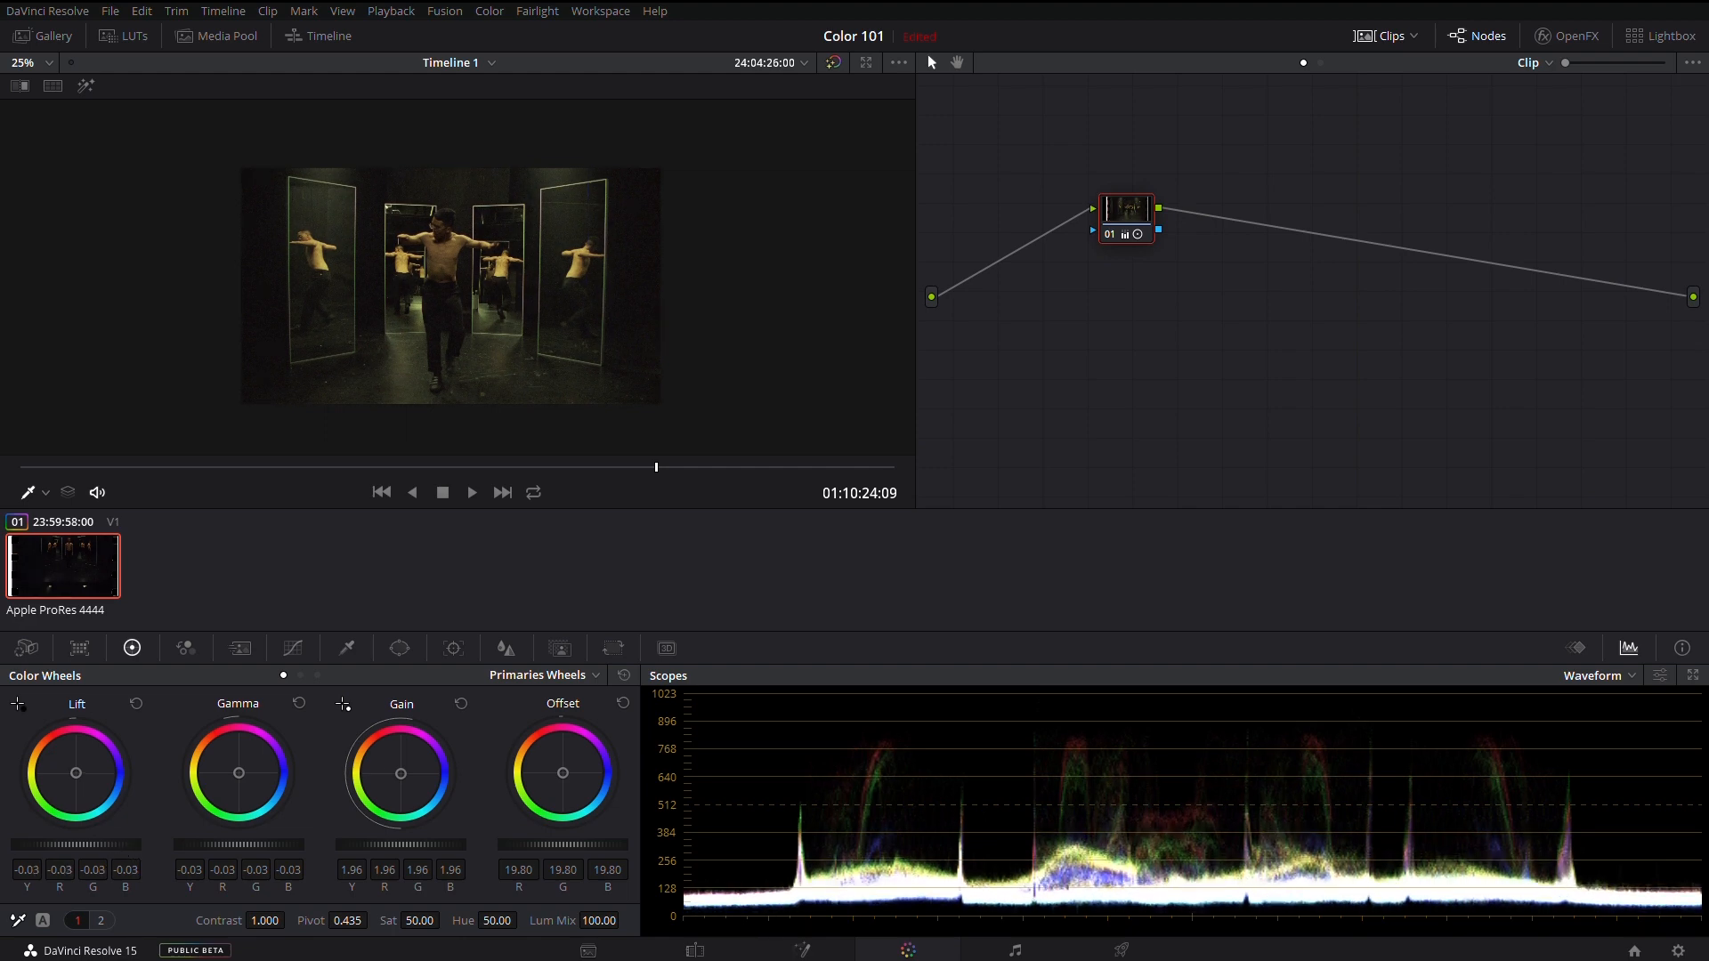
drag(237, 844, 212, 852)
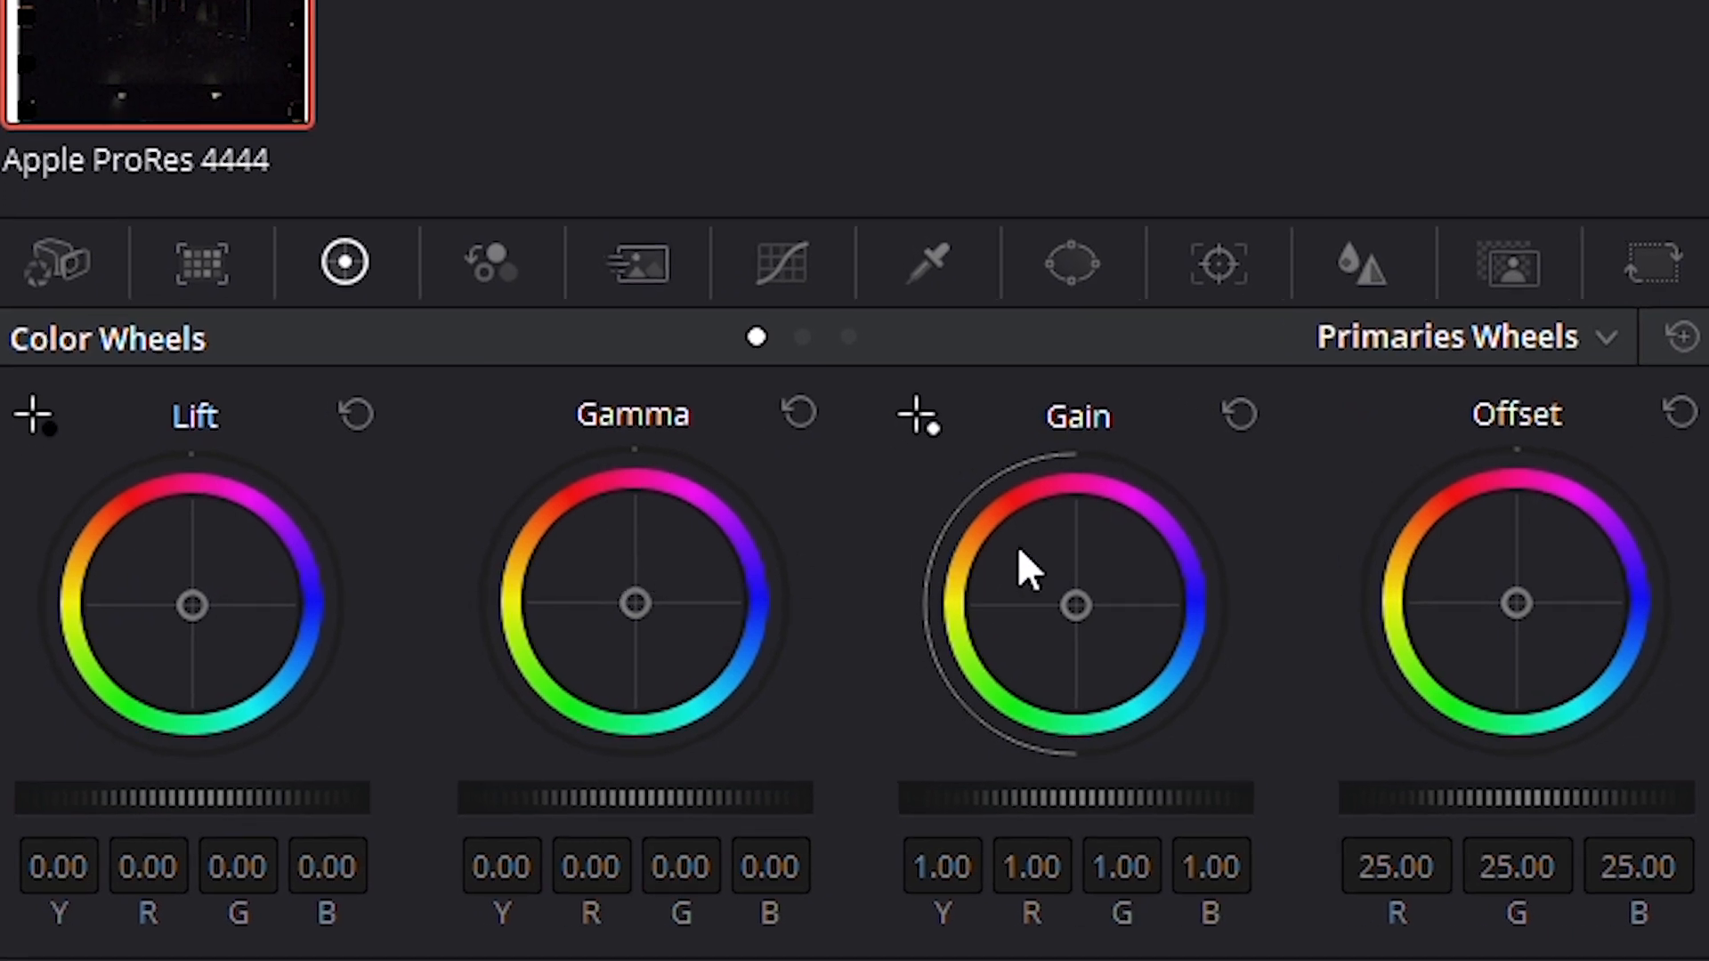
mouse_move(919, 392)
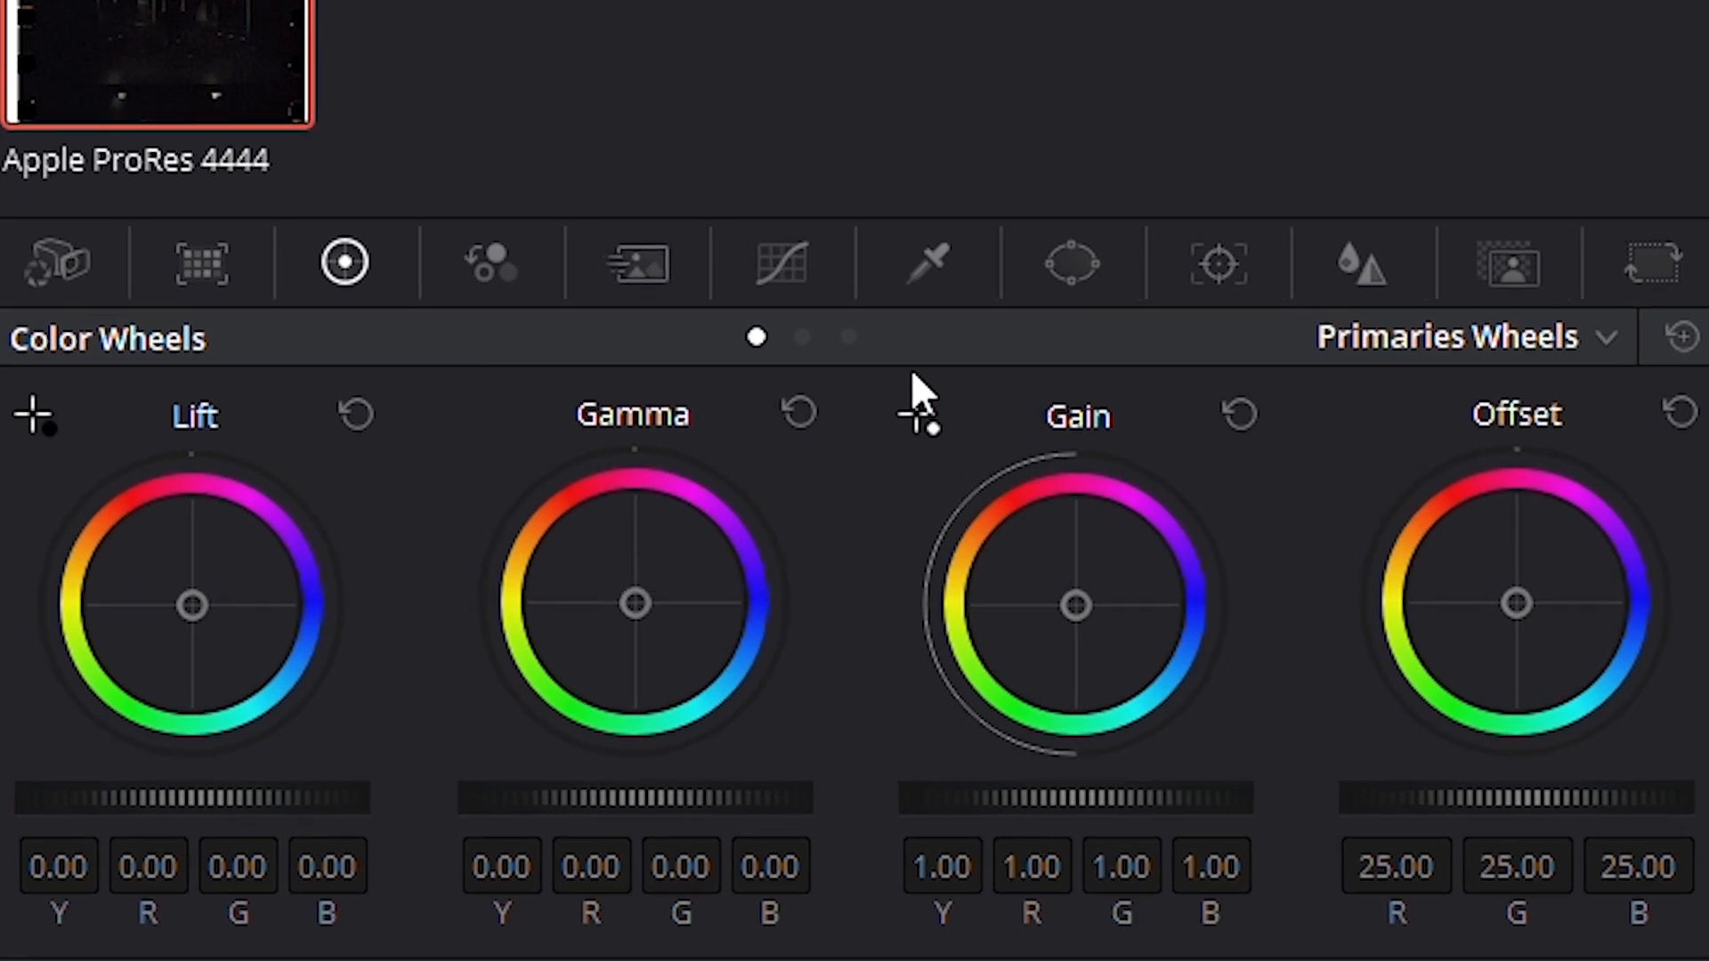
- Add a serial node with Gain raised to about 2.10 and Gamma pulled slightly down
click(848, 336)
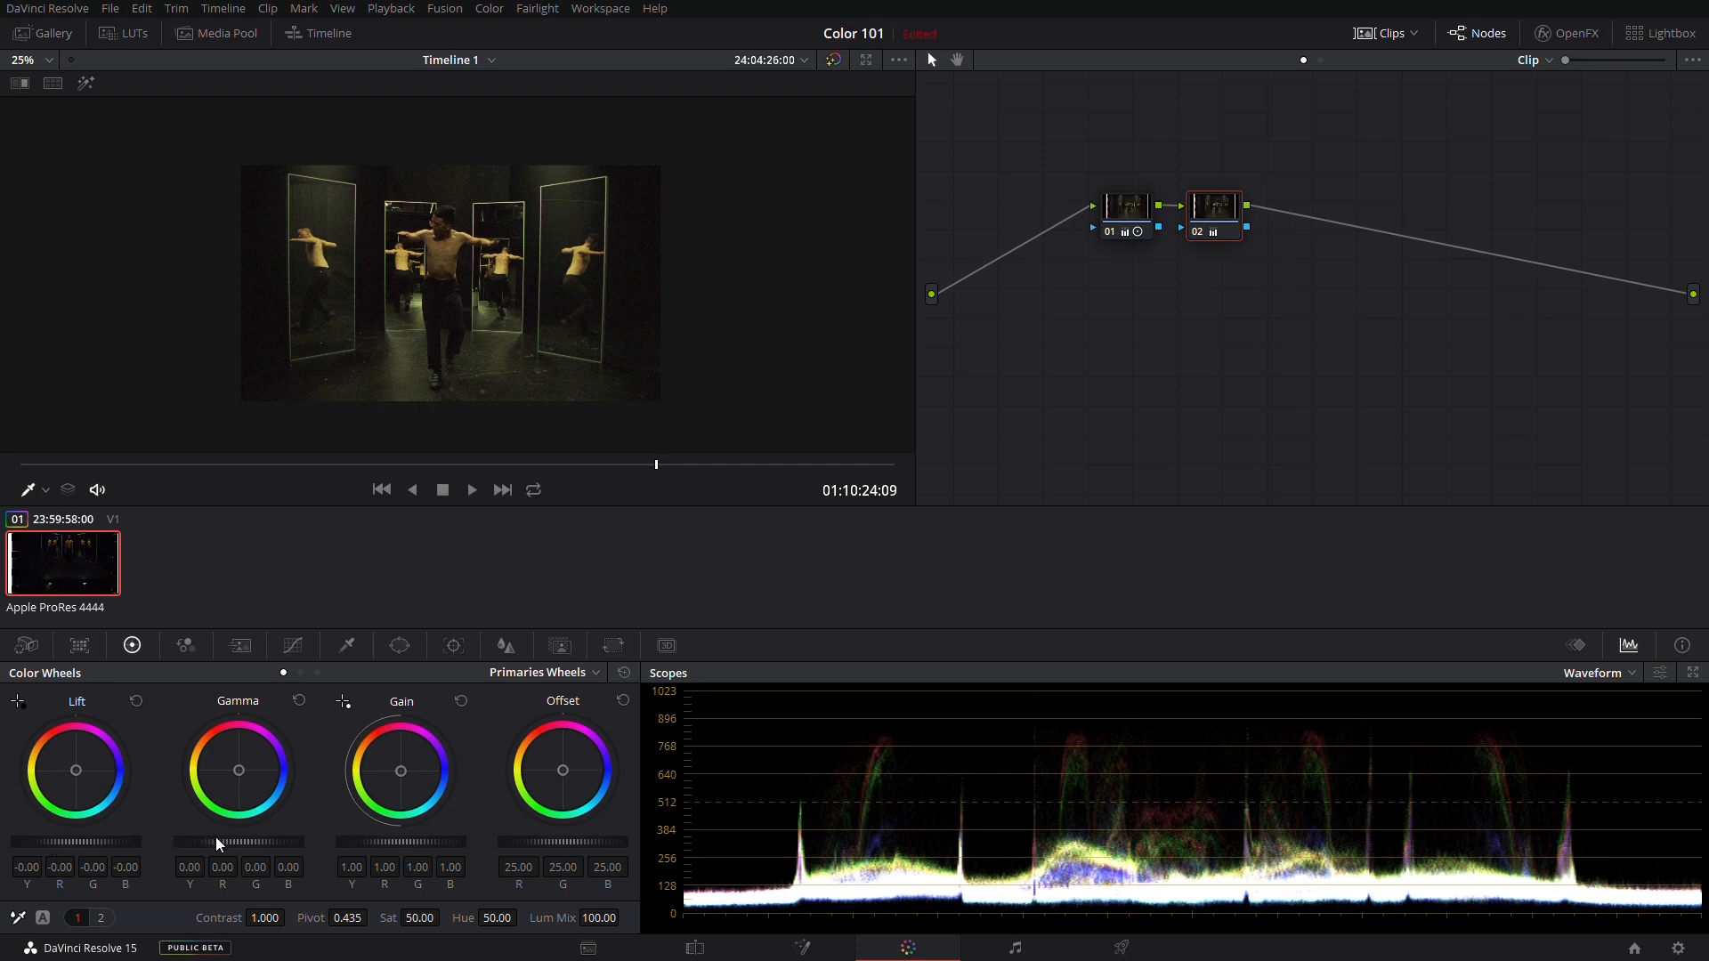
drag(230, 844, 212, 843)
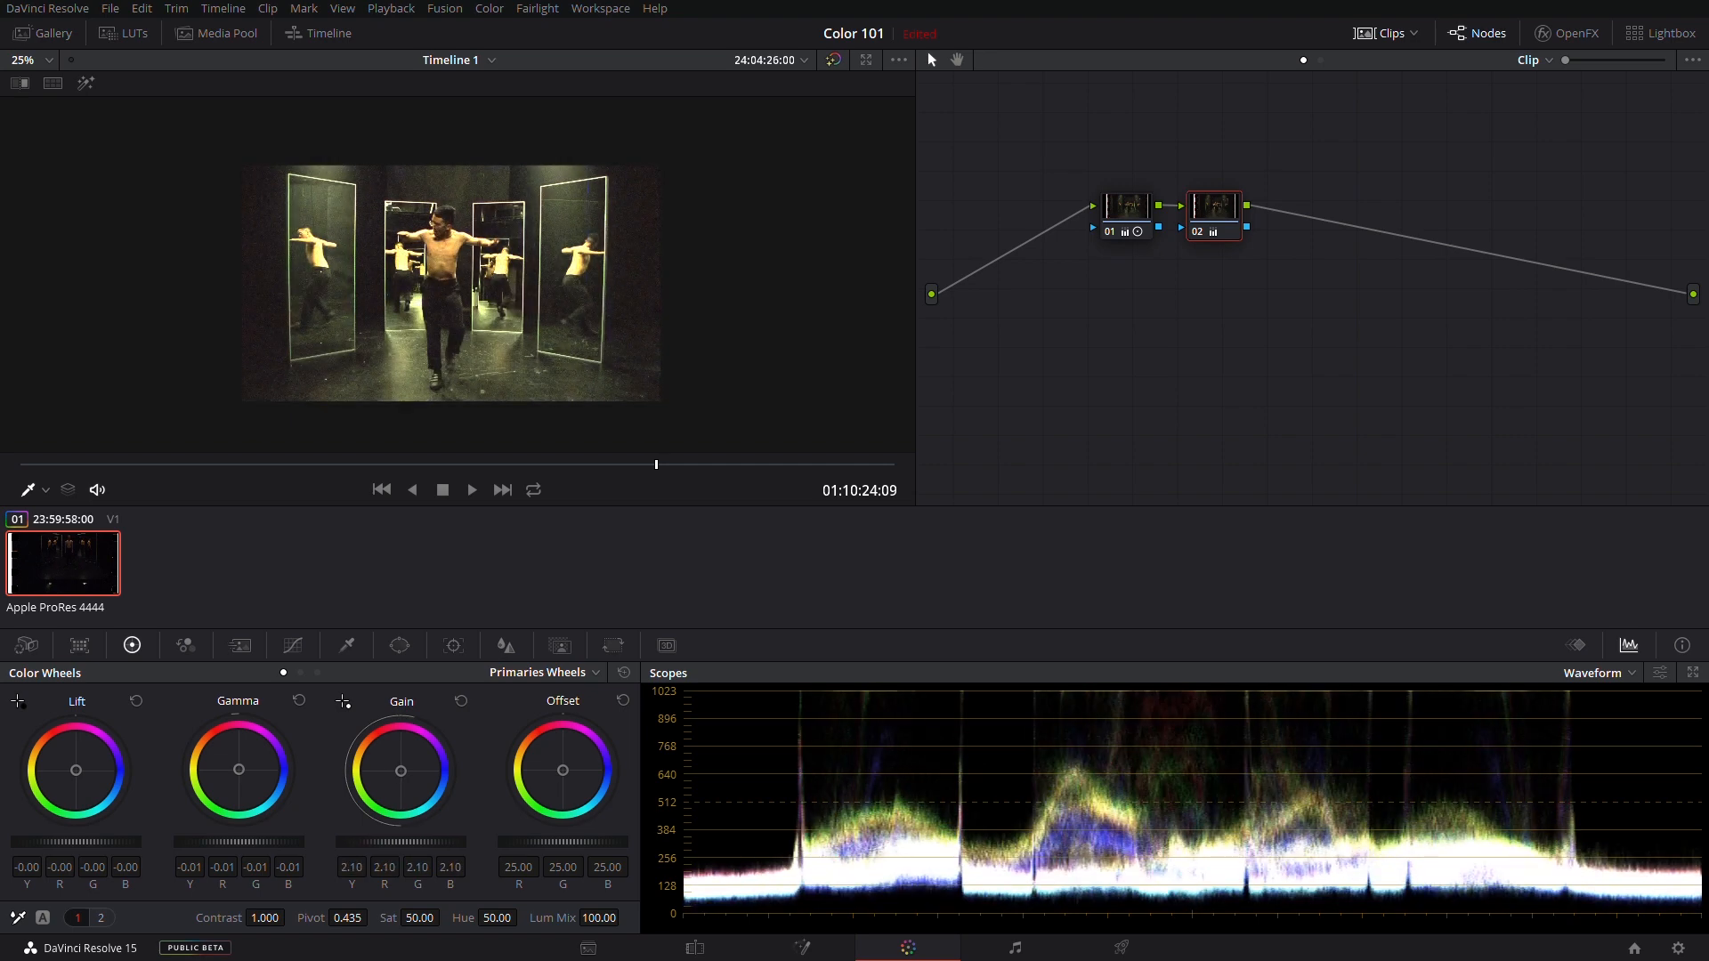
drag(401, 770, 426, 851)
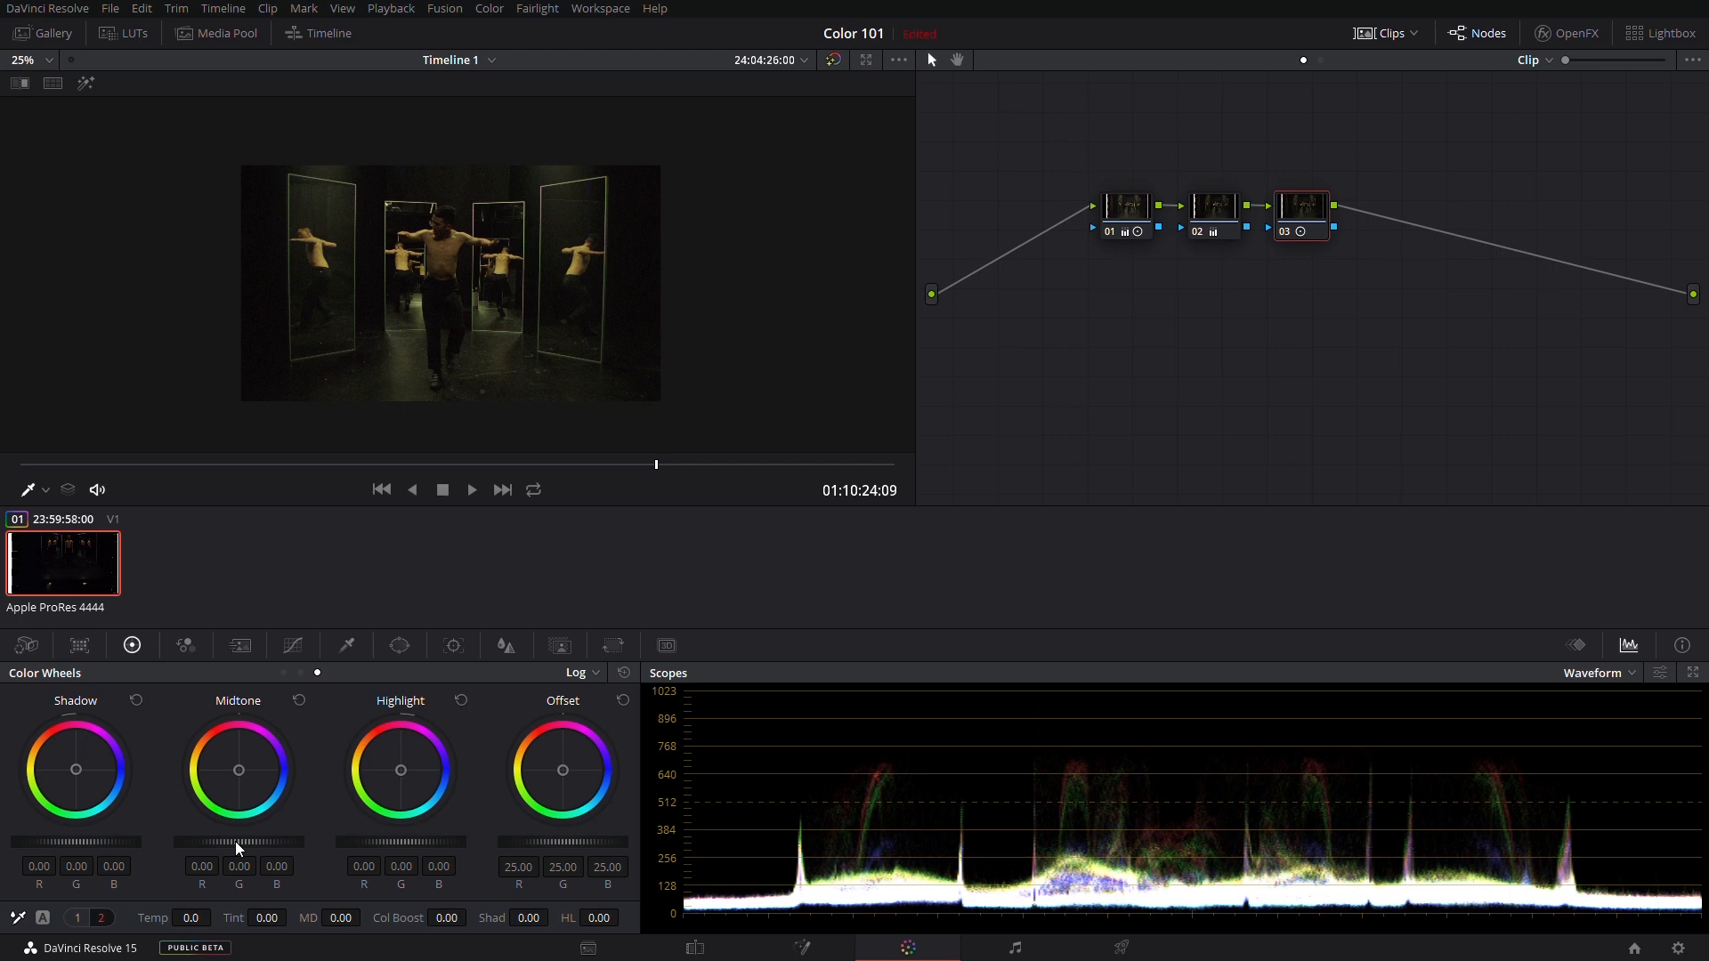
- On node 03 in Log mode, lower the Midtone and Highlight master wheels to tame brightness
drag(236, 844, 236, 857)
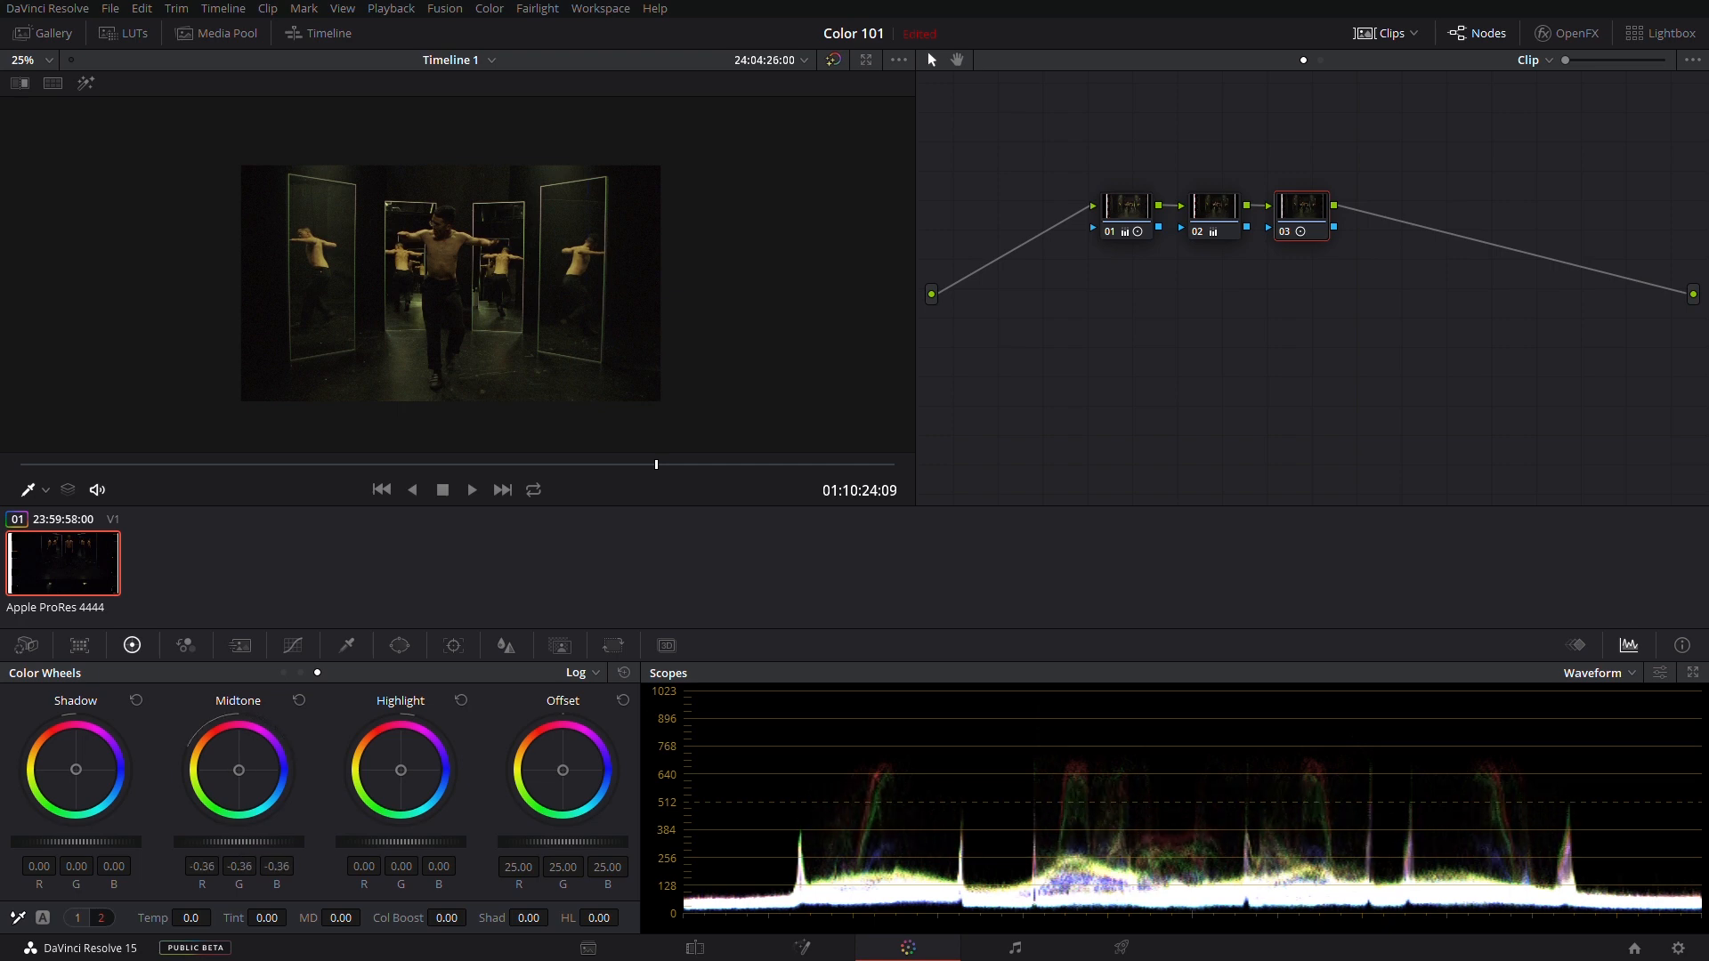
drag(237, 770, 246, 760)
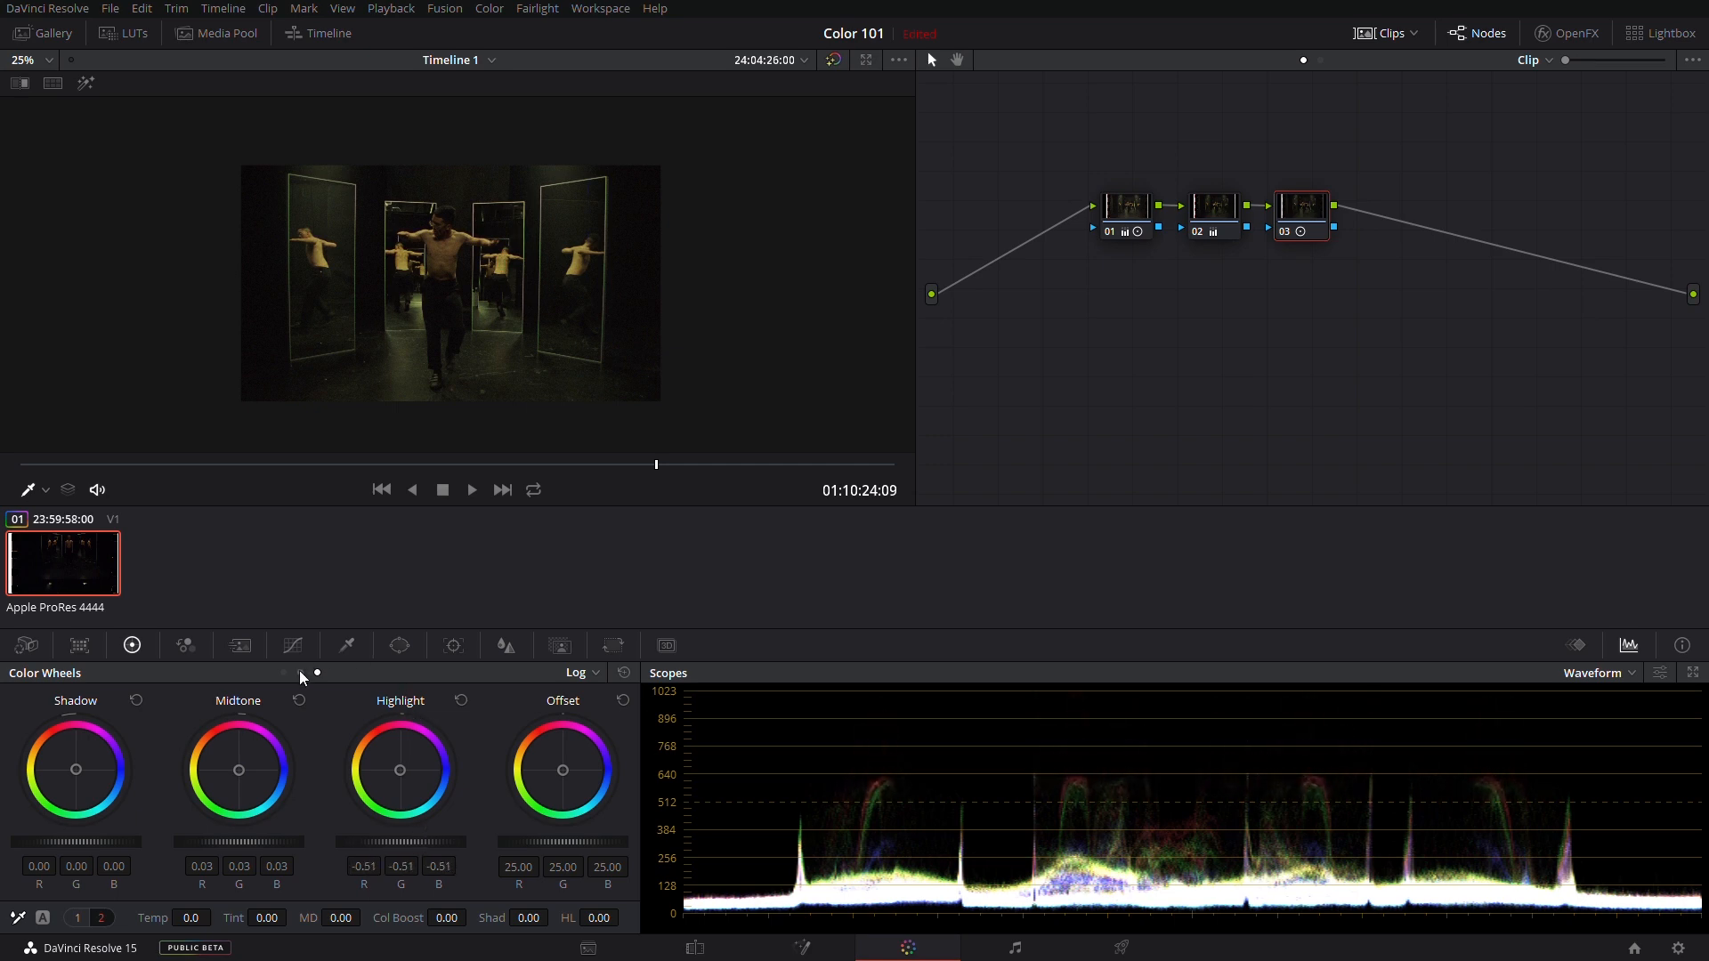
click(577, 673)
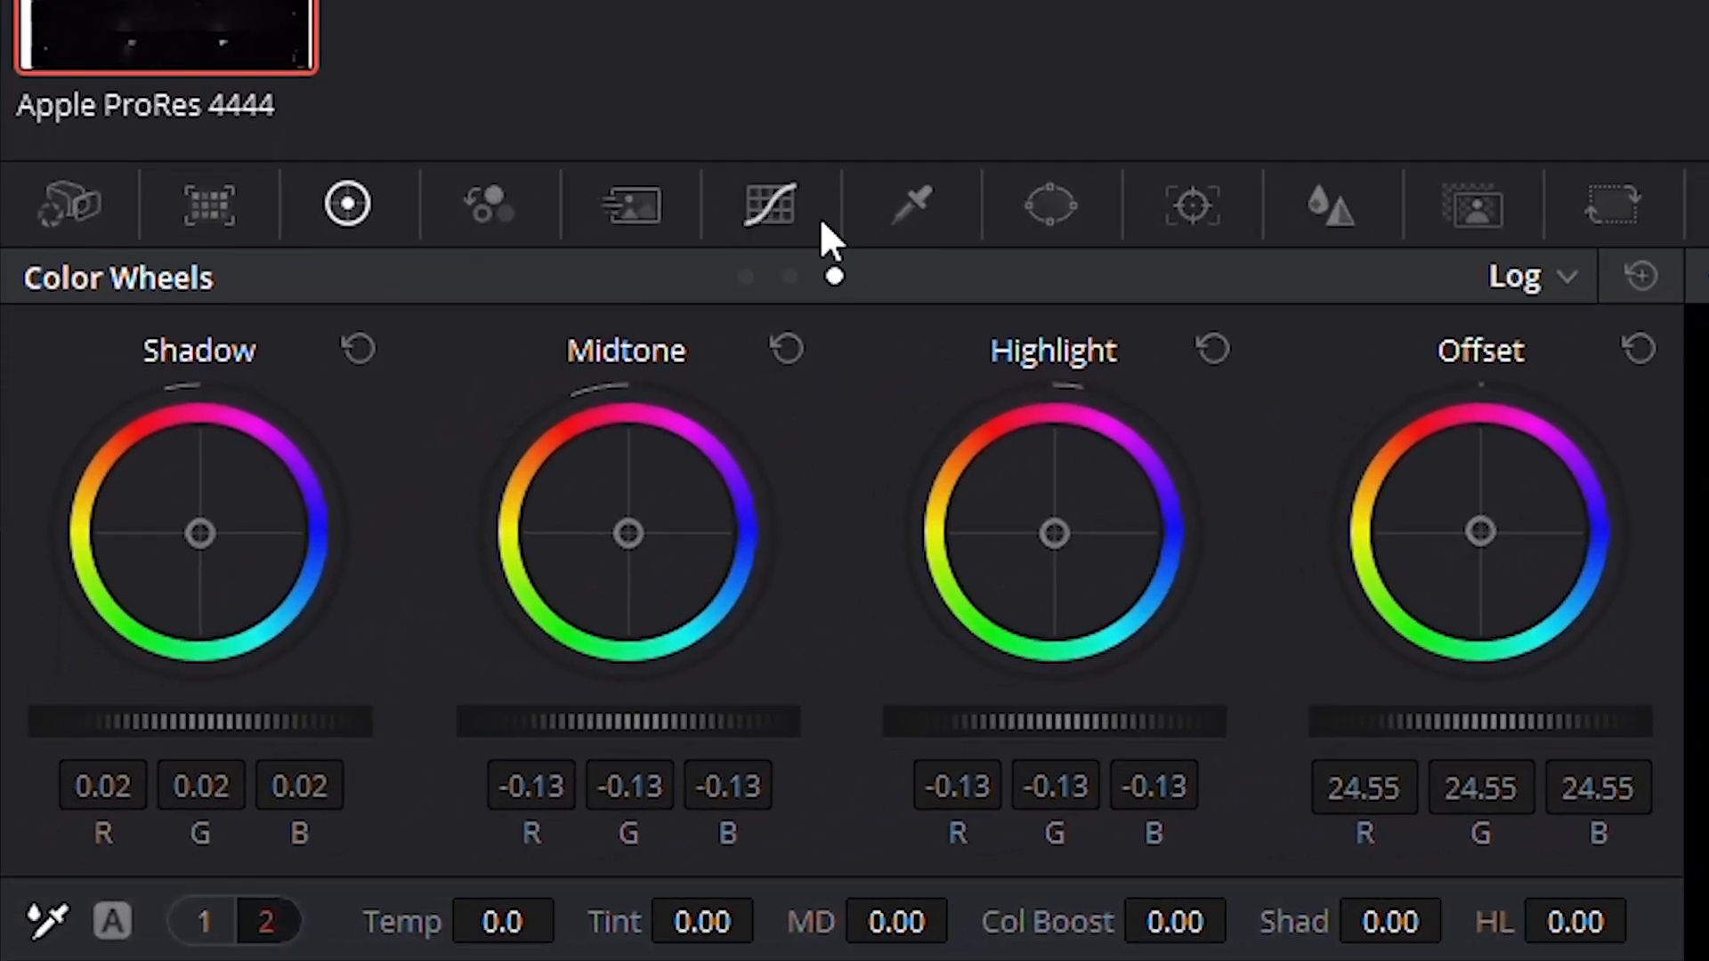
- Cycle the curve mode through Hue Vs Lum back to the Custom curves
click(769, 204)
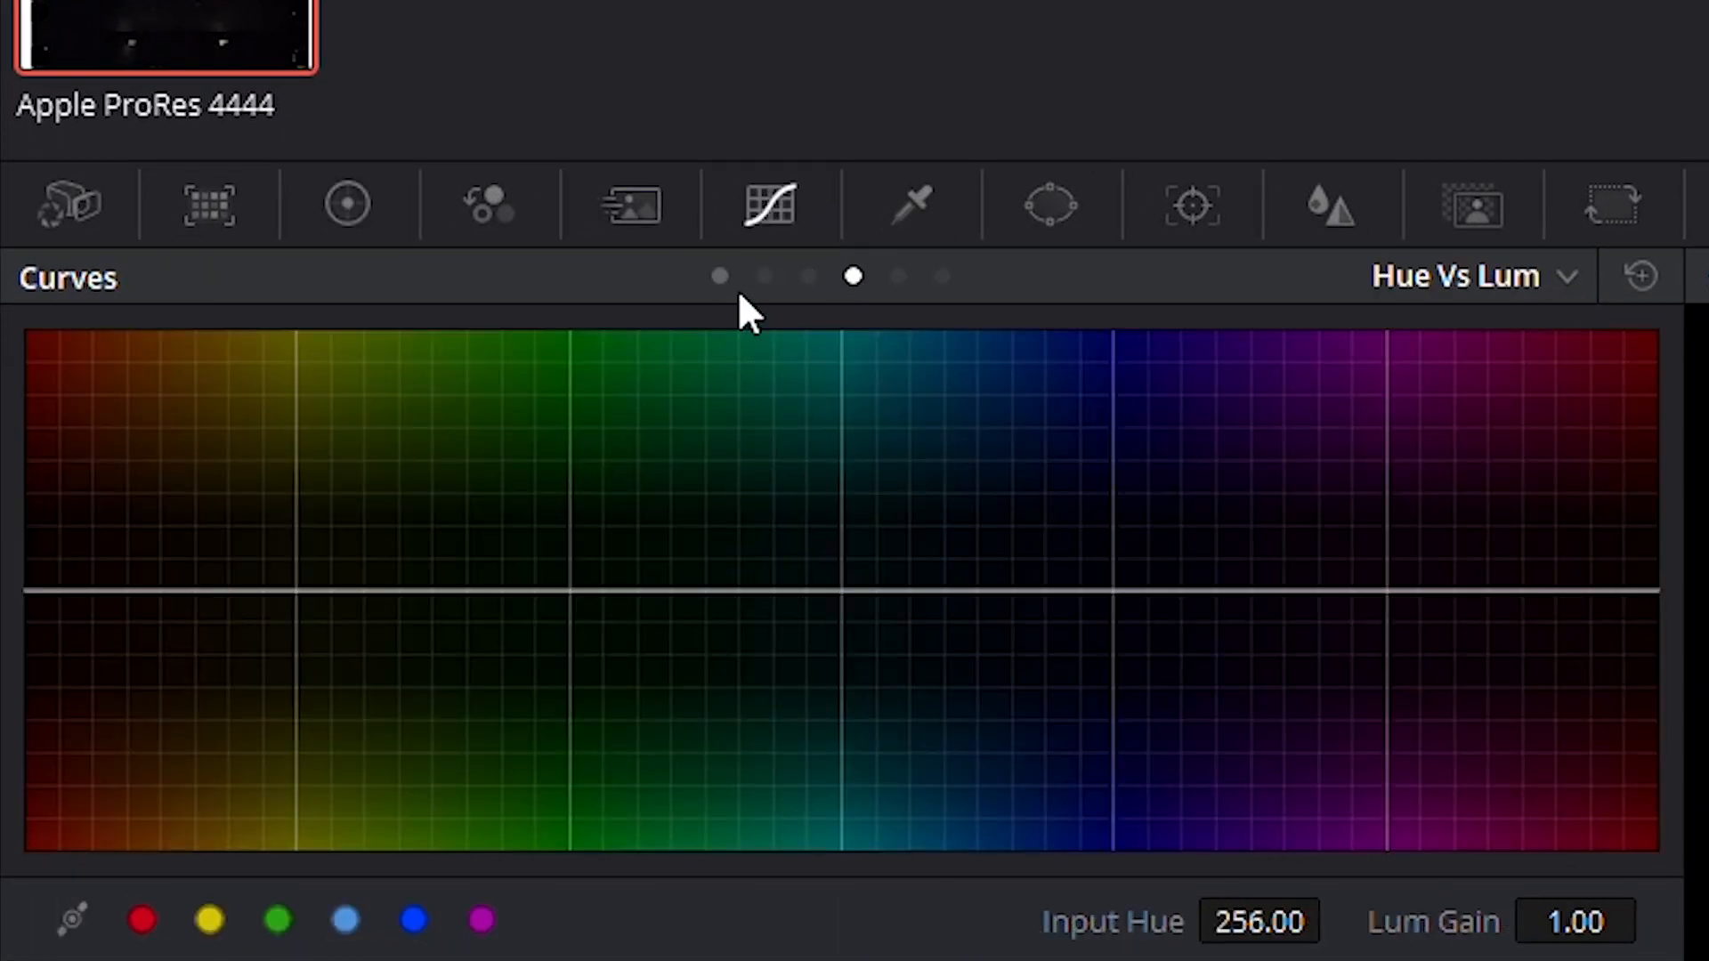
click(718, 276)
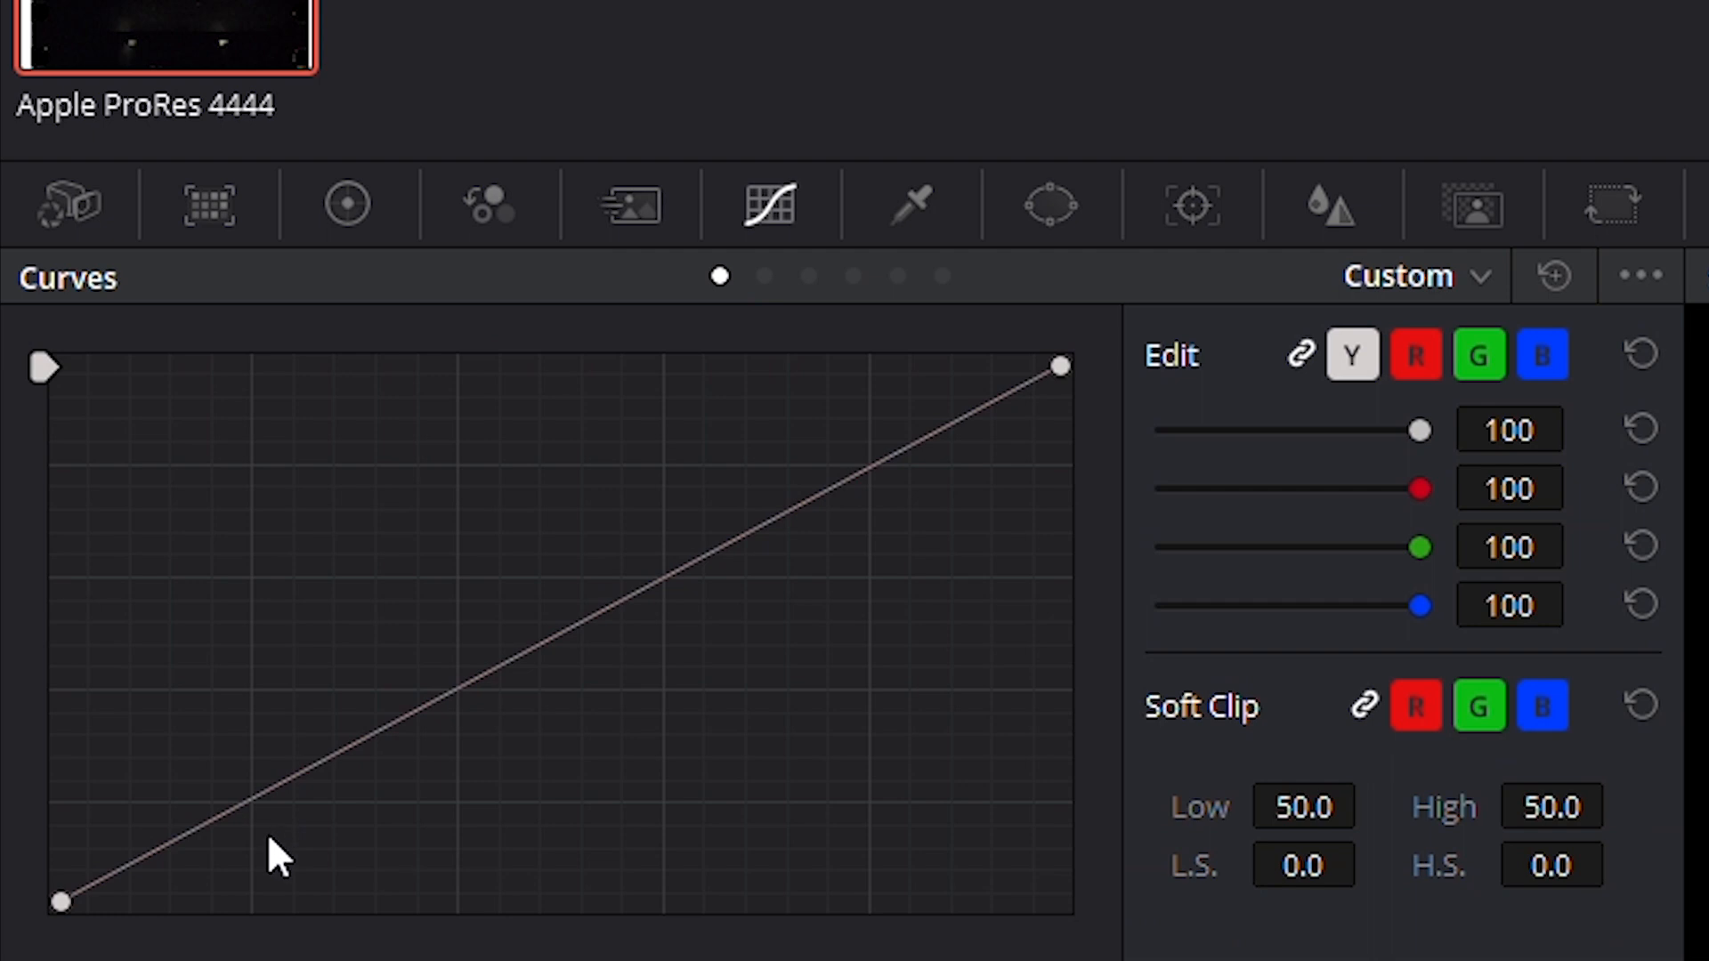
mouse_move(93, 925)
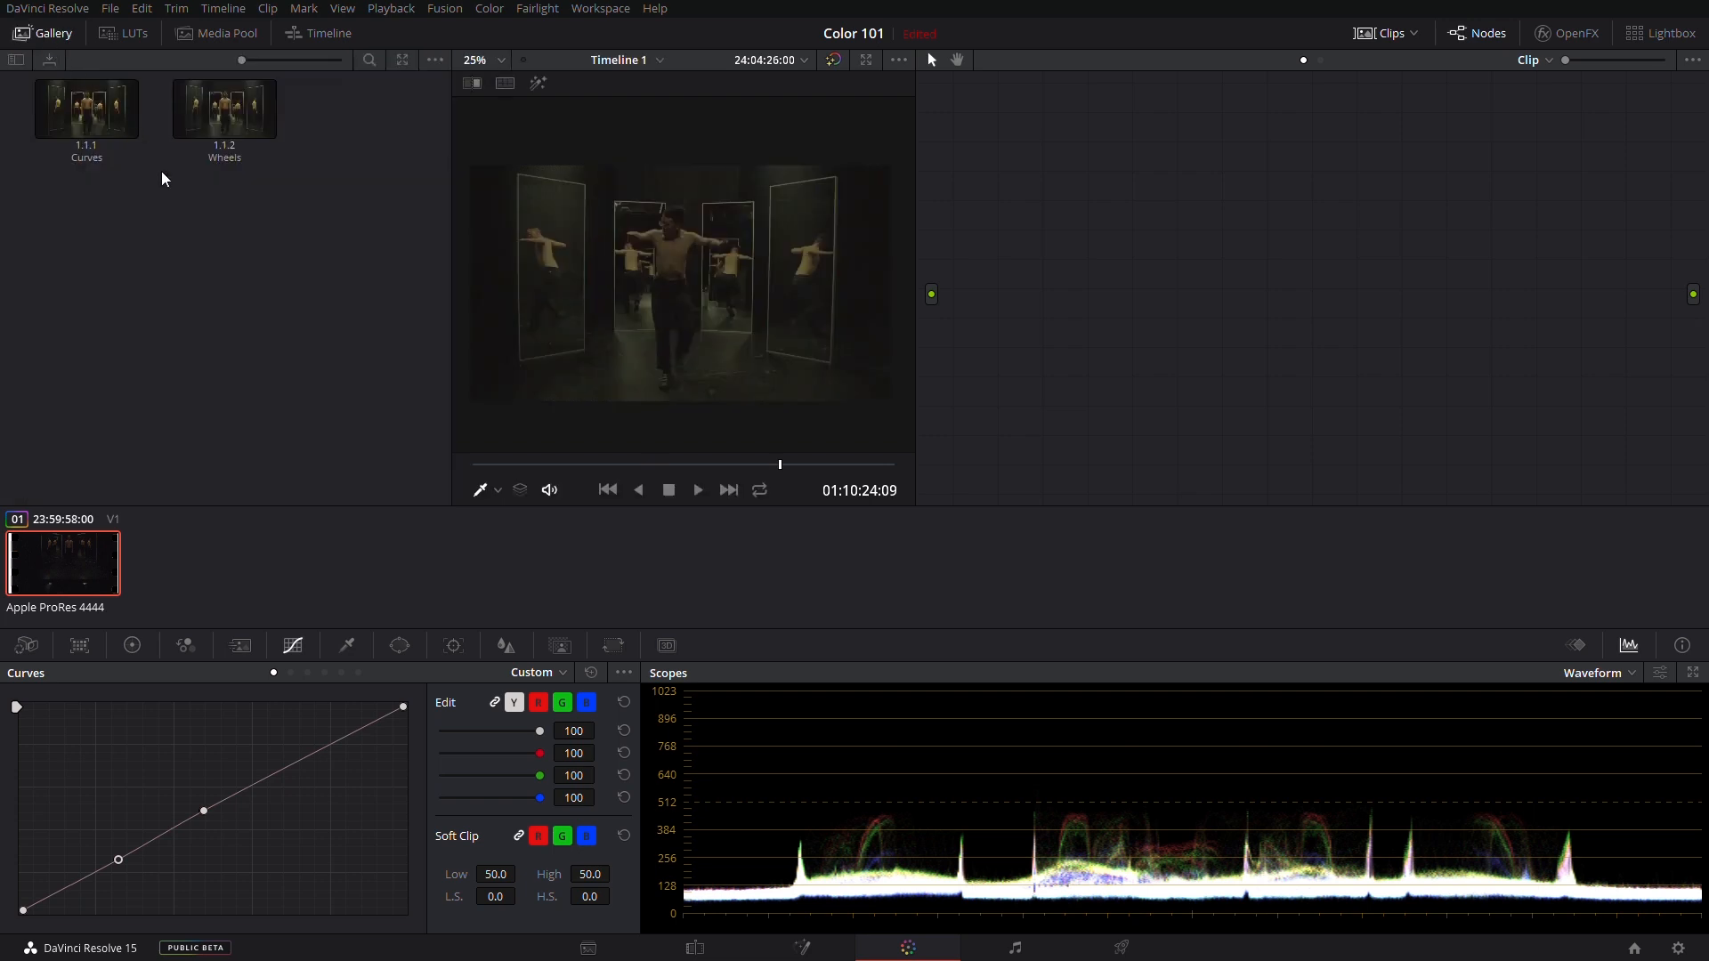
- Apply the saved Curves still, then add node 02 with lowered Offset and switch wheels to Log
click(224, 105)
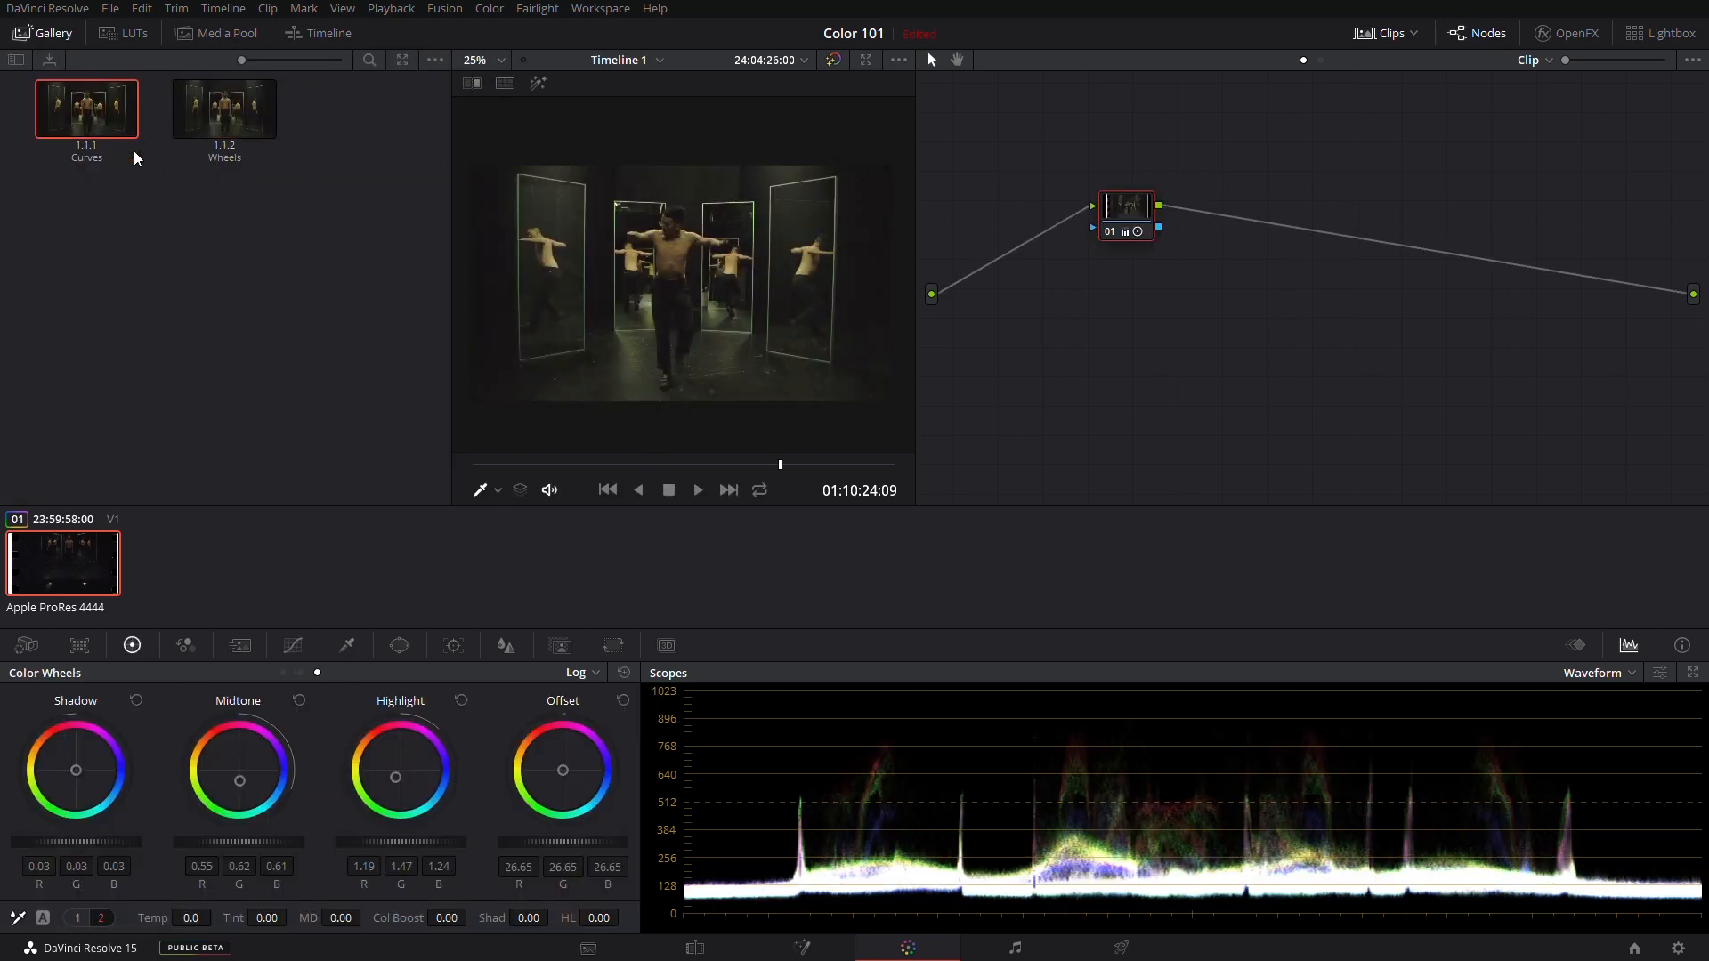
click(224, 109)
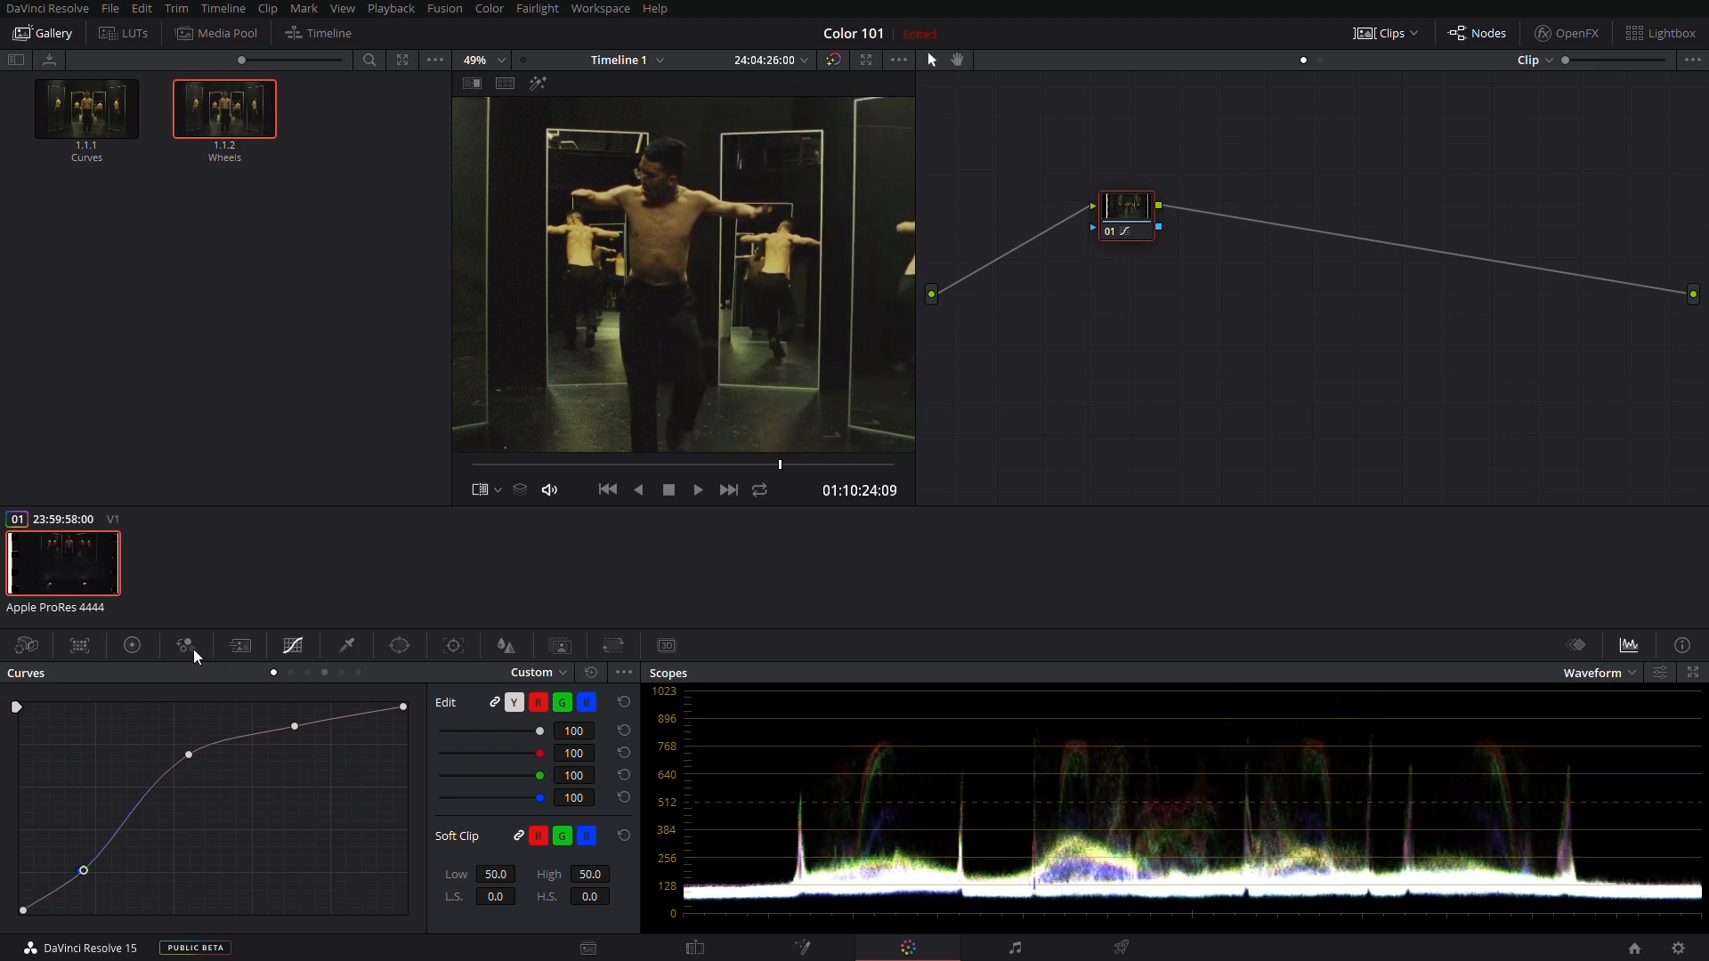
click(130, 644)
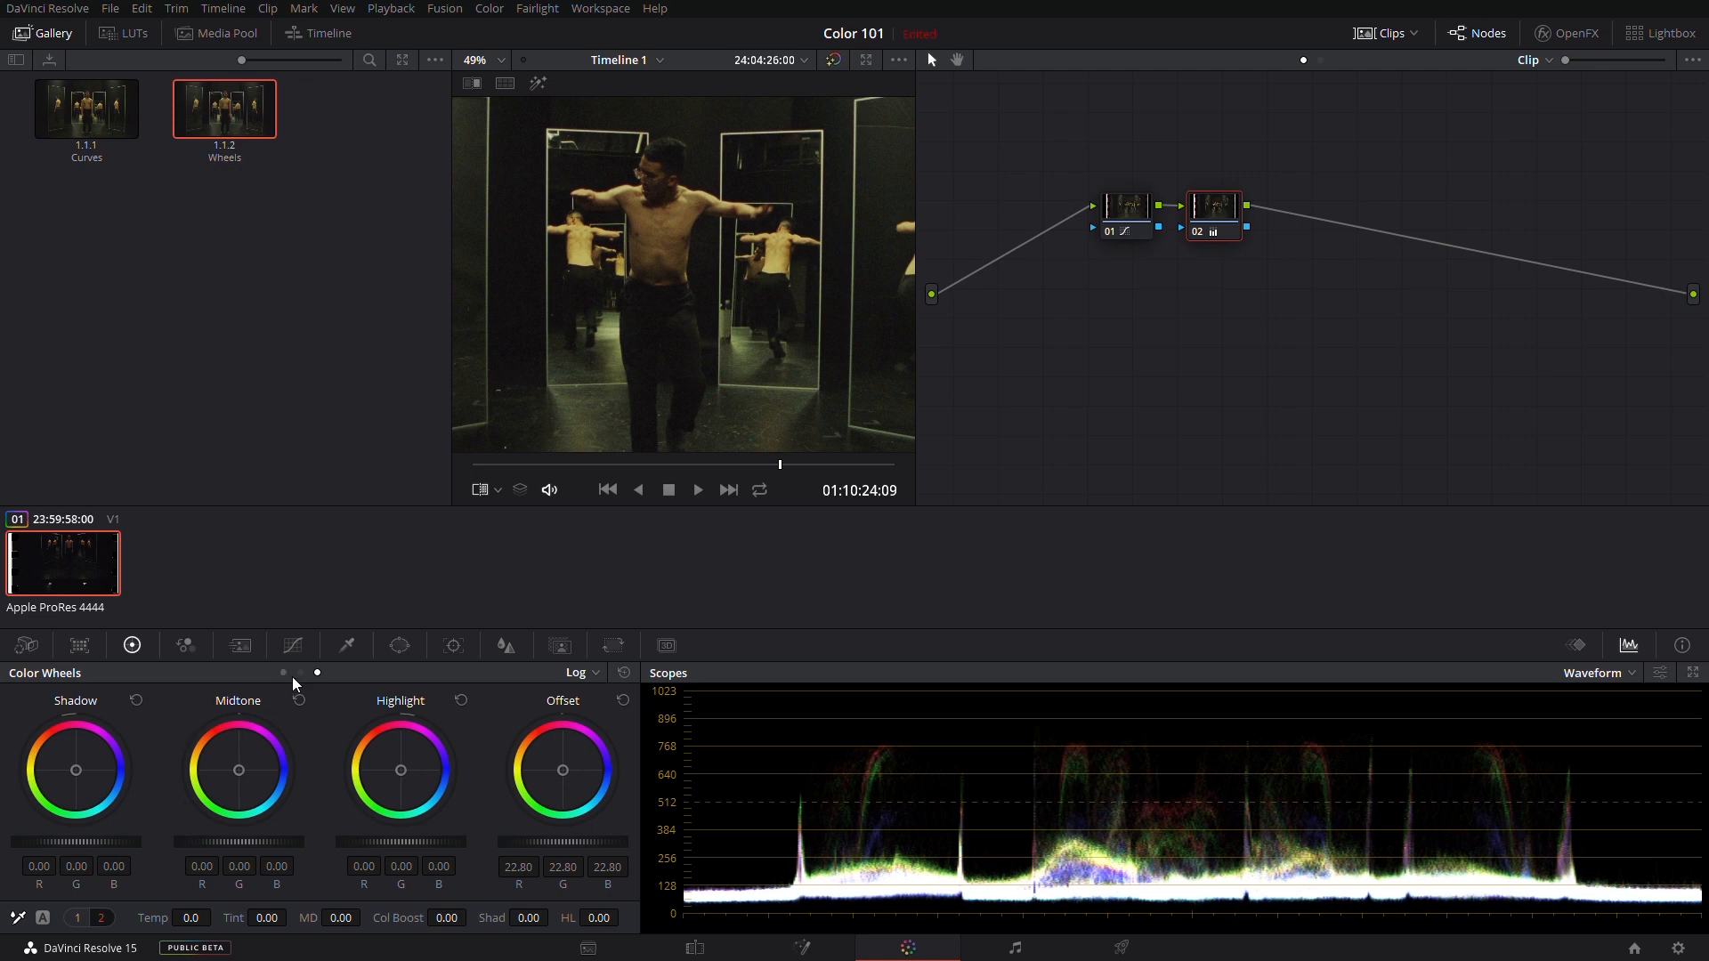
click(579, 673)
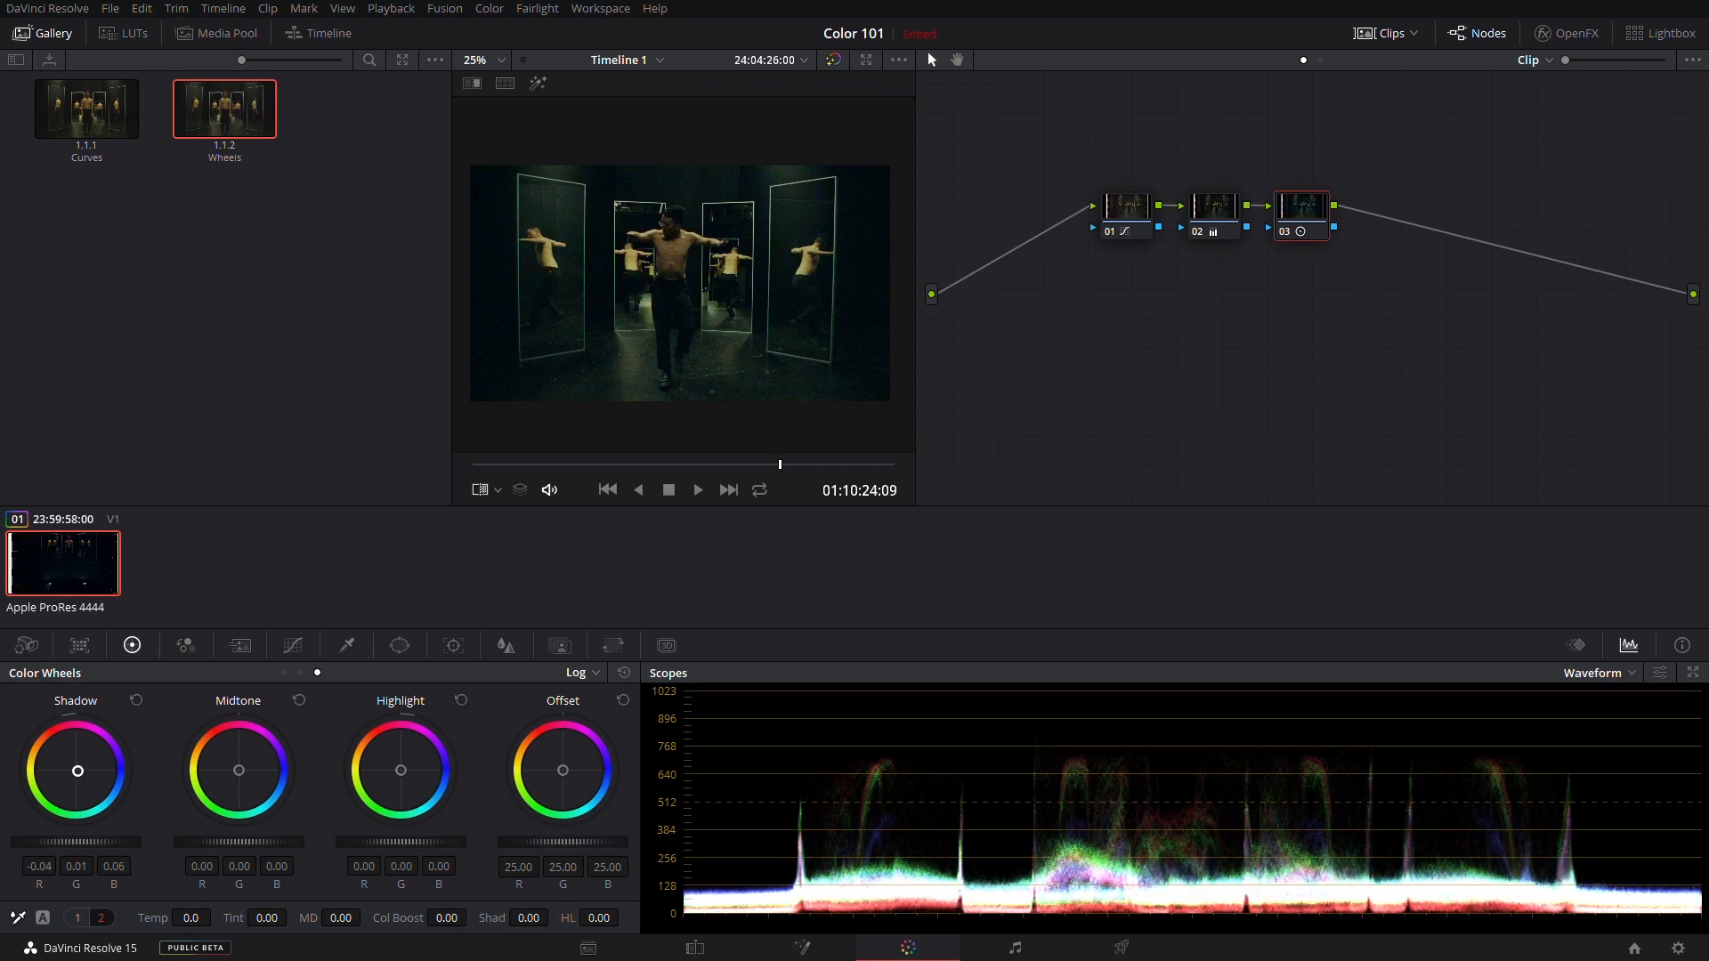
- Add node 04 and shift the orange hues on its Hue vs Hue curve, sampling the dancer's skin
click(577, 673)
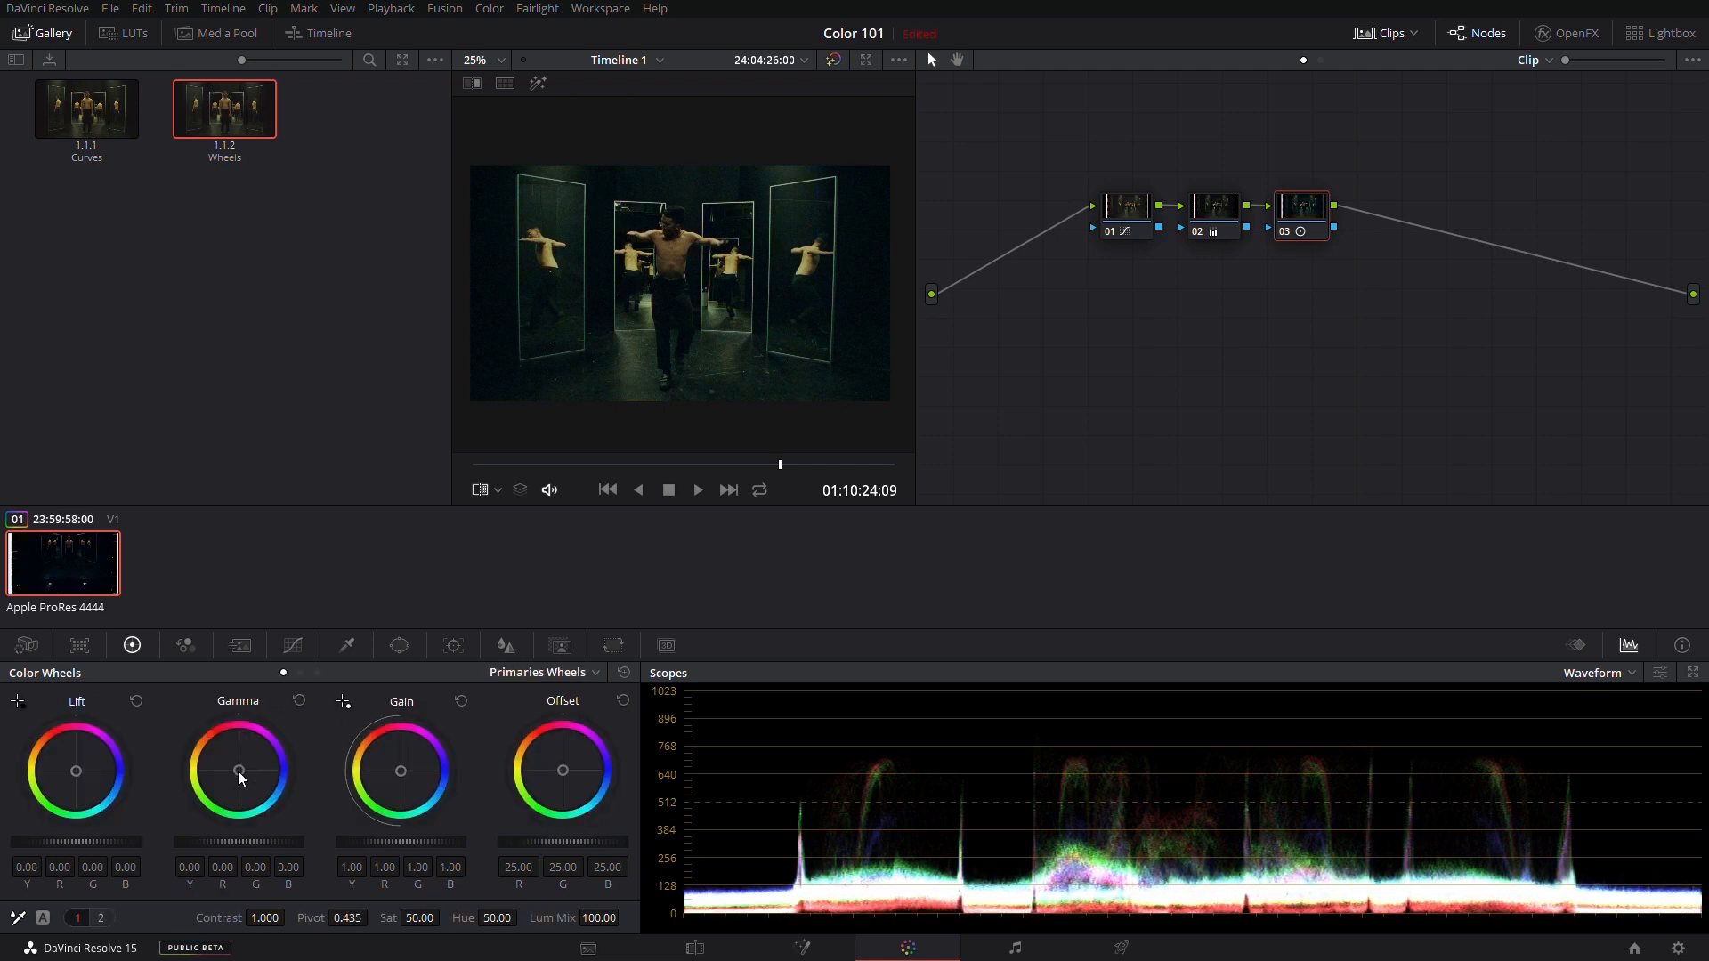
drag(238, 769, 242, 778)
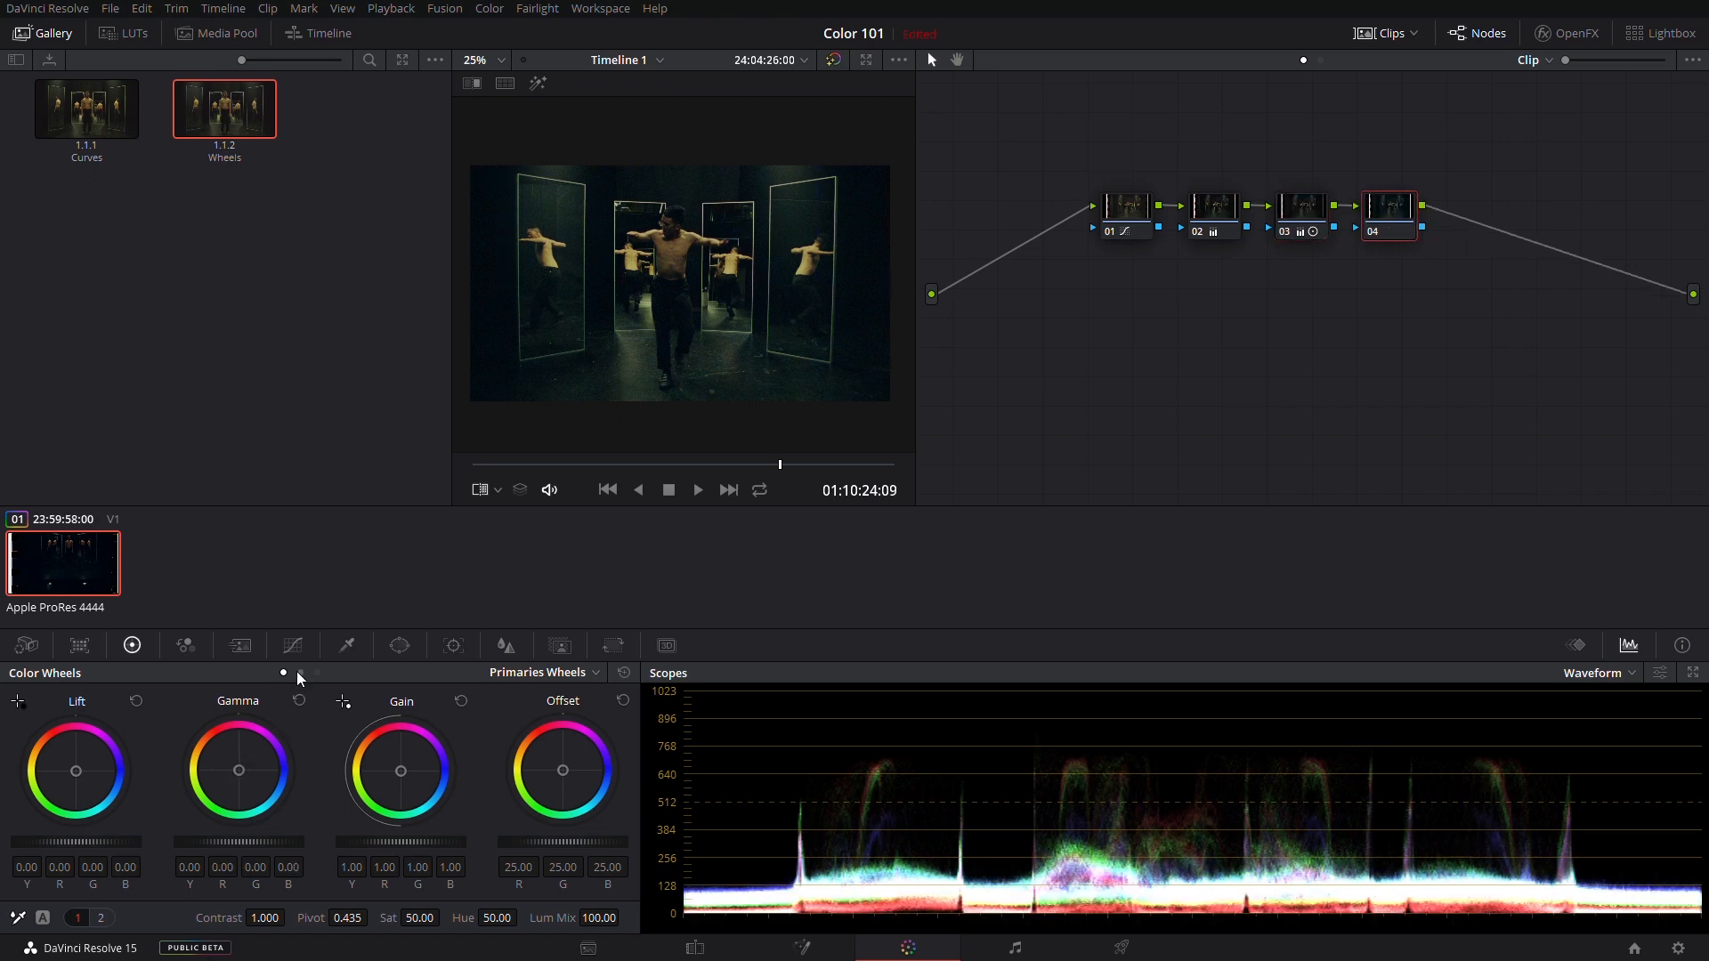
click(290, 645)
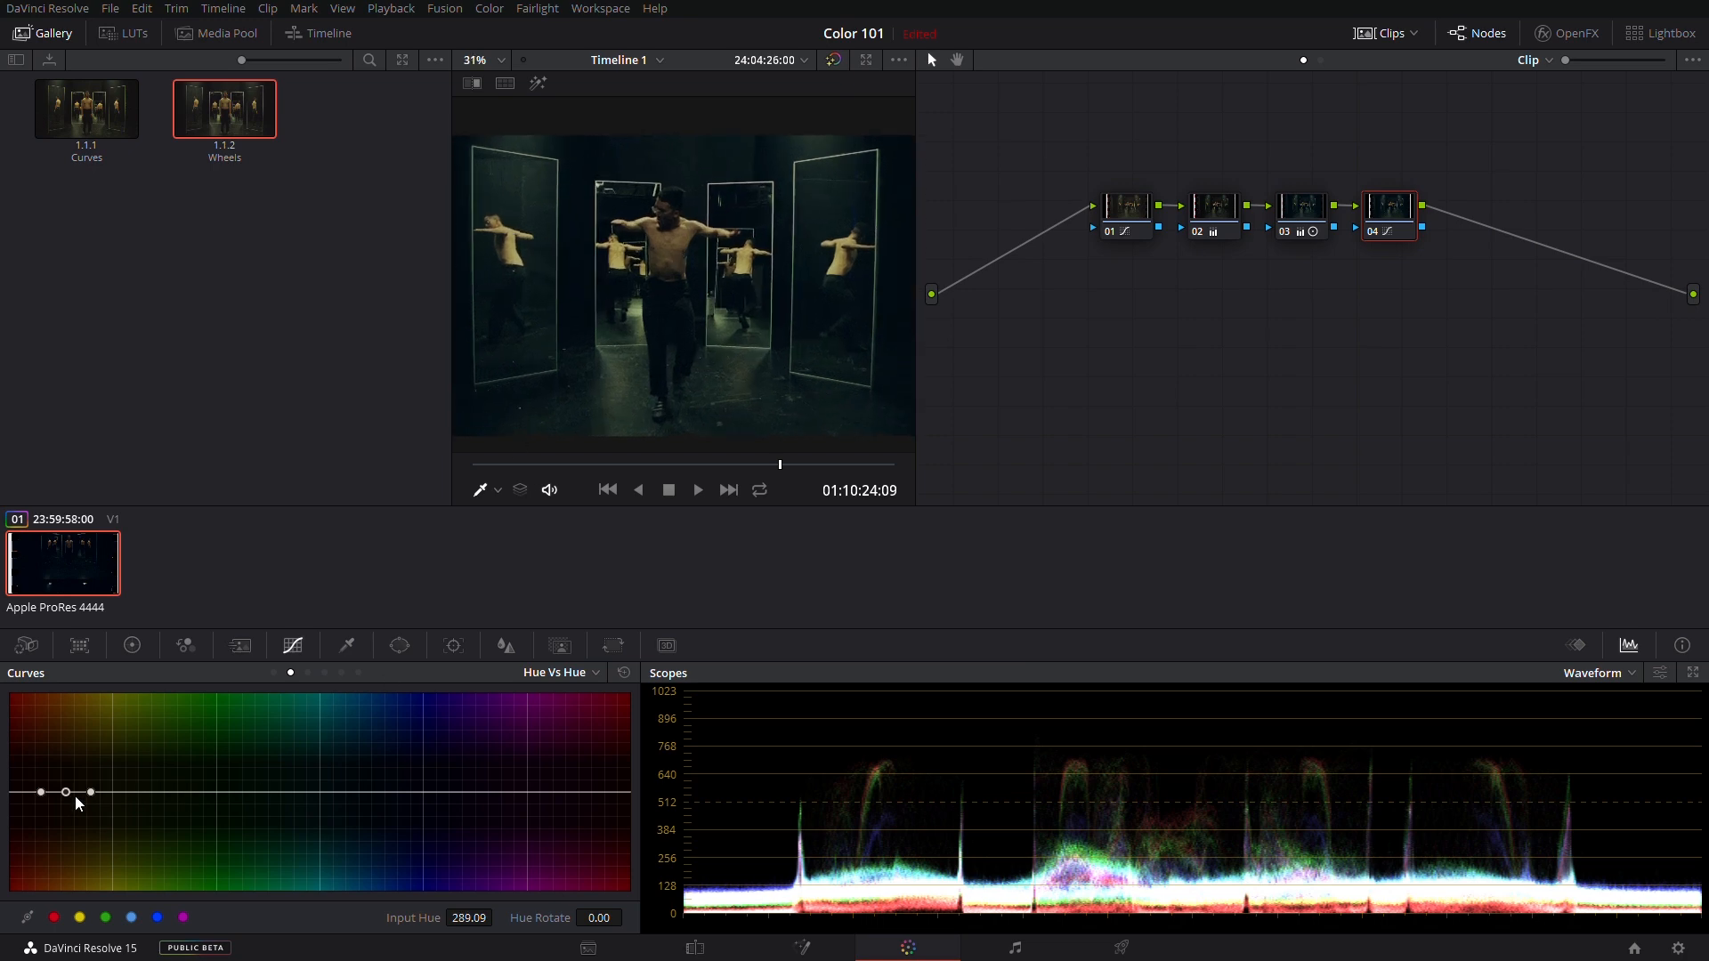
drag(65, 792, 57, 819)
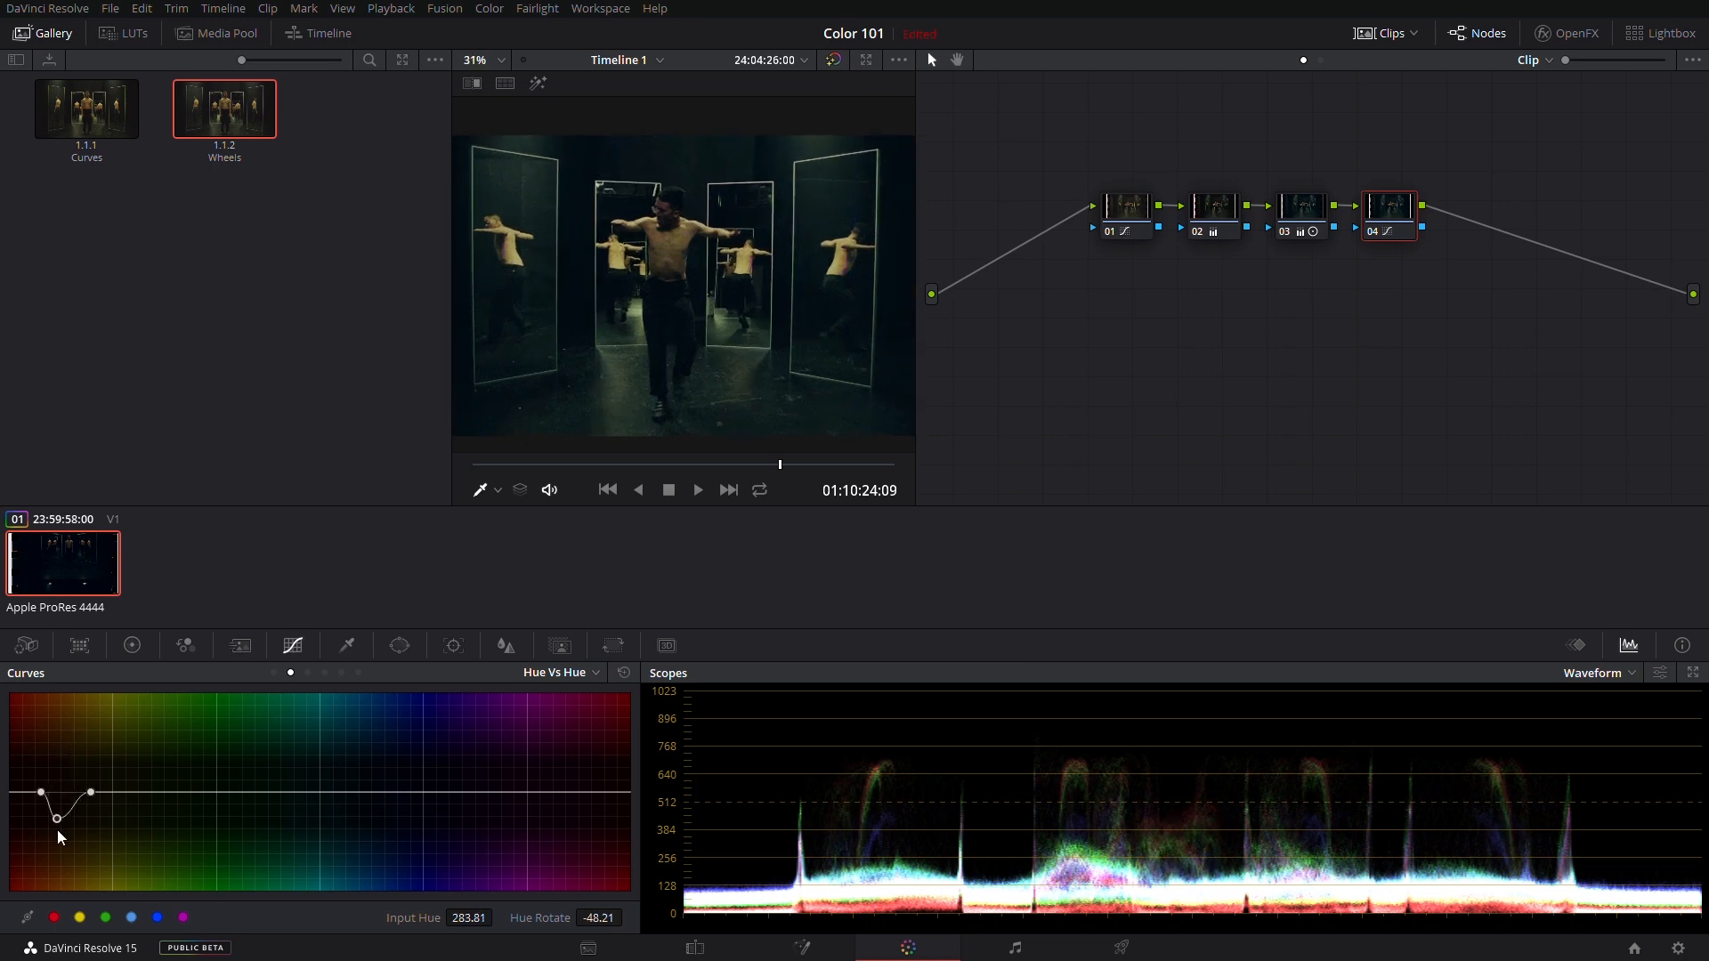
drag(57, 815, 62, 851)
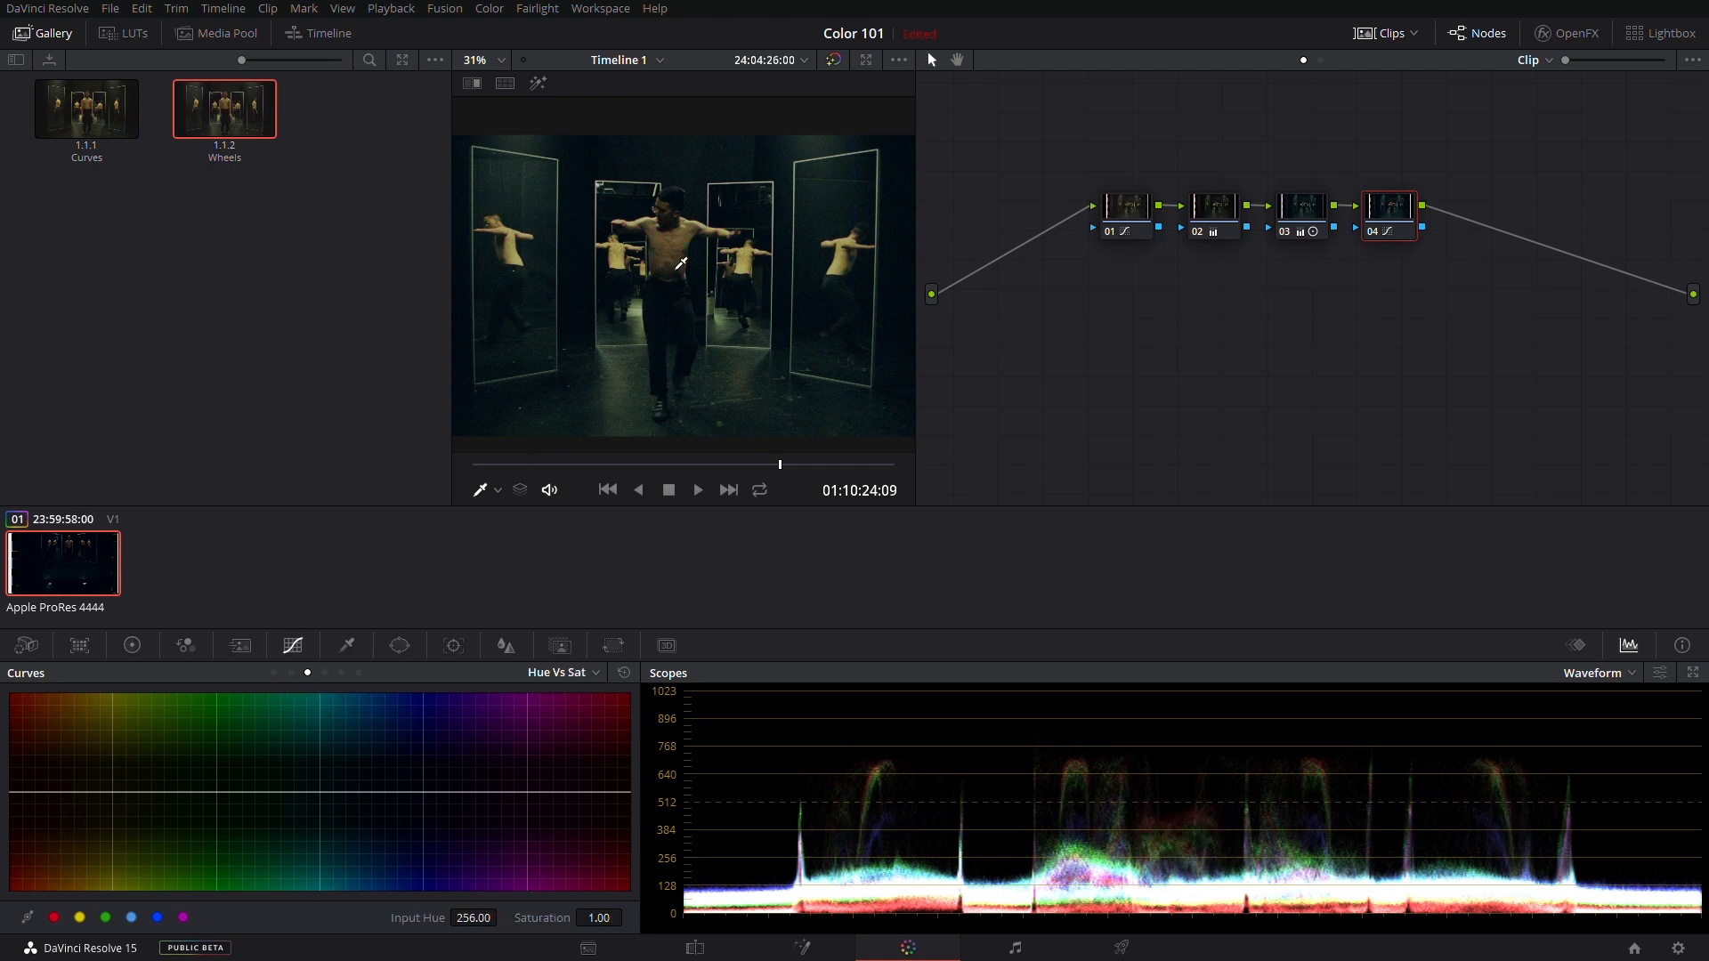
drag(60, 794, 107, 812)
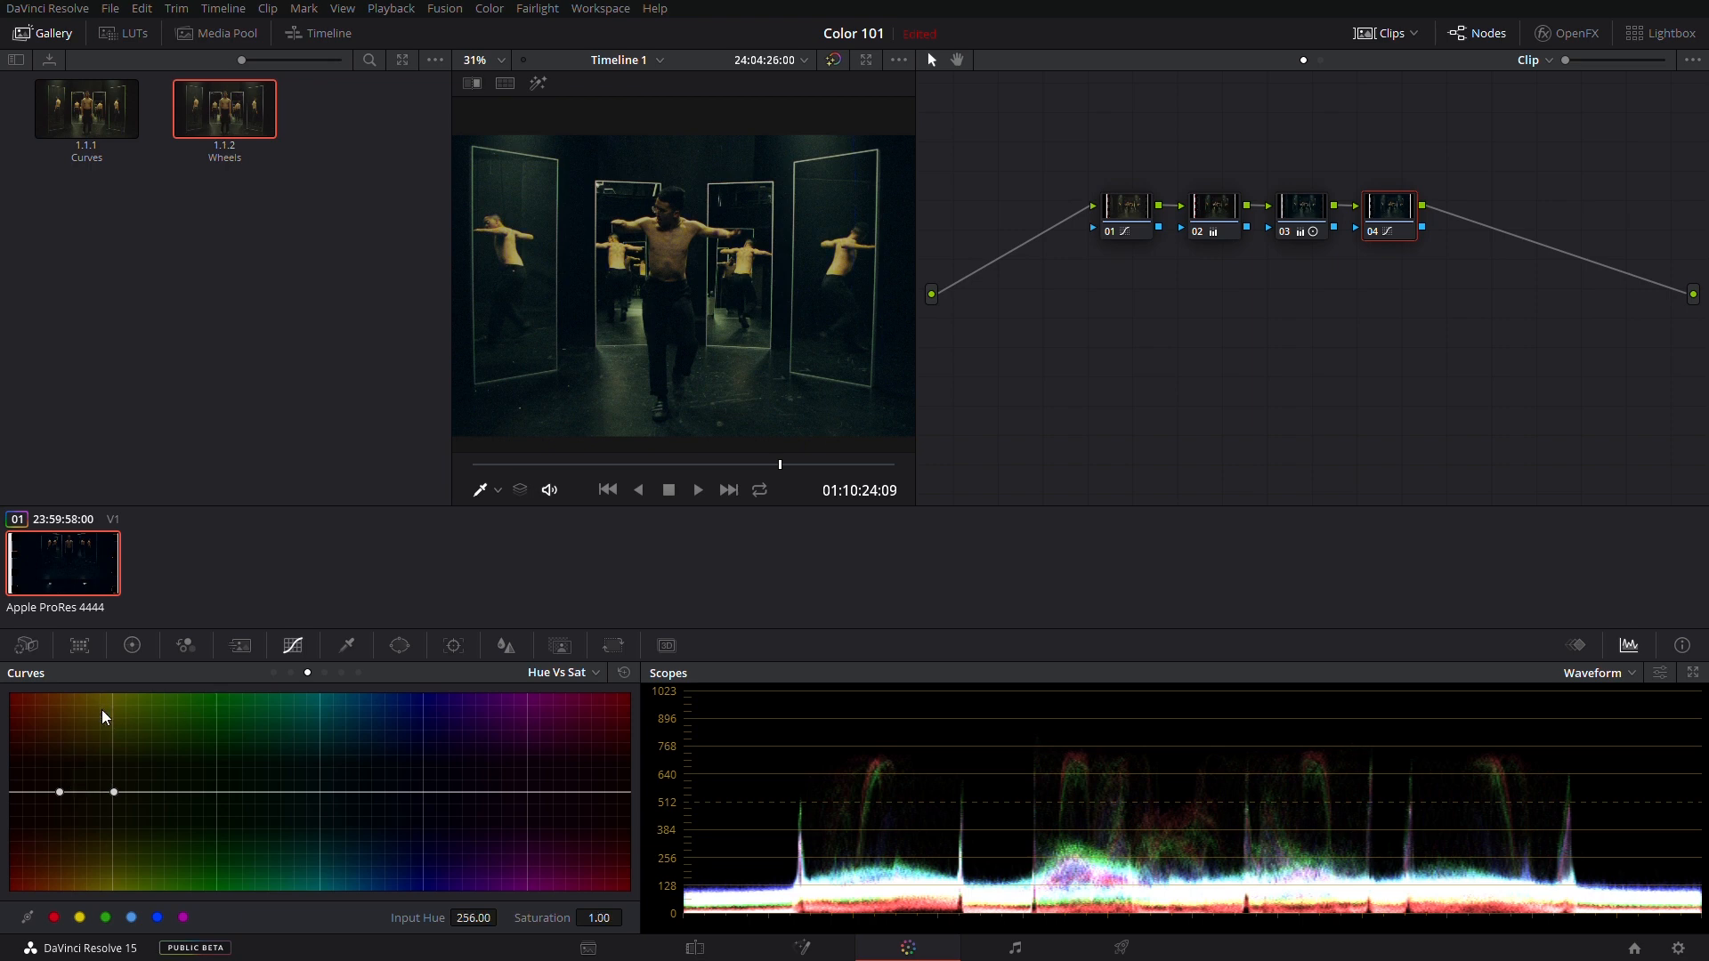
- Trial darkening and brightening the orange hues on Hue vs Lum, then return to Hue vs Hue
click(561, 673)
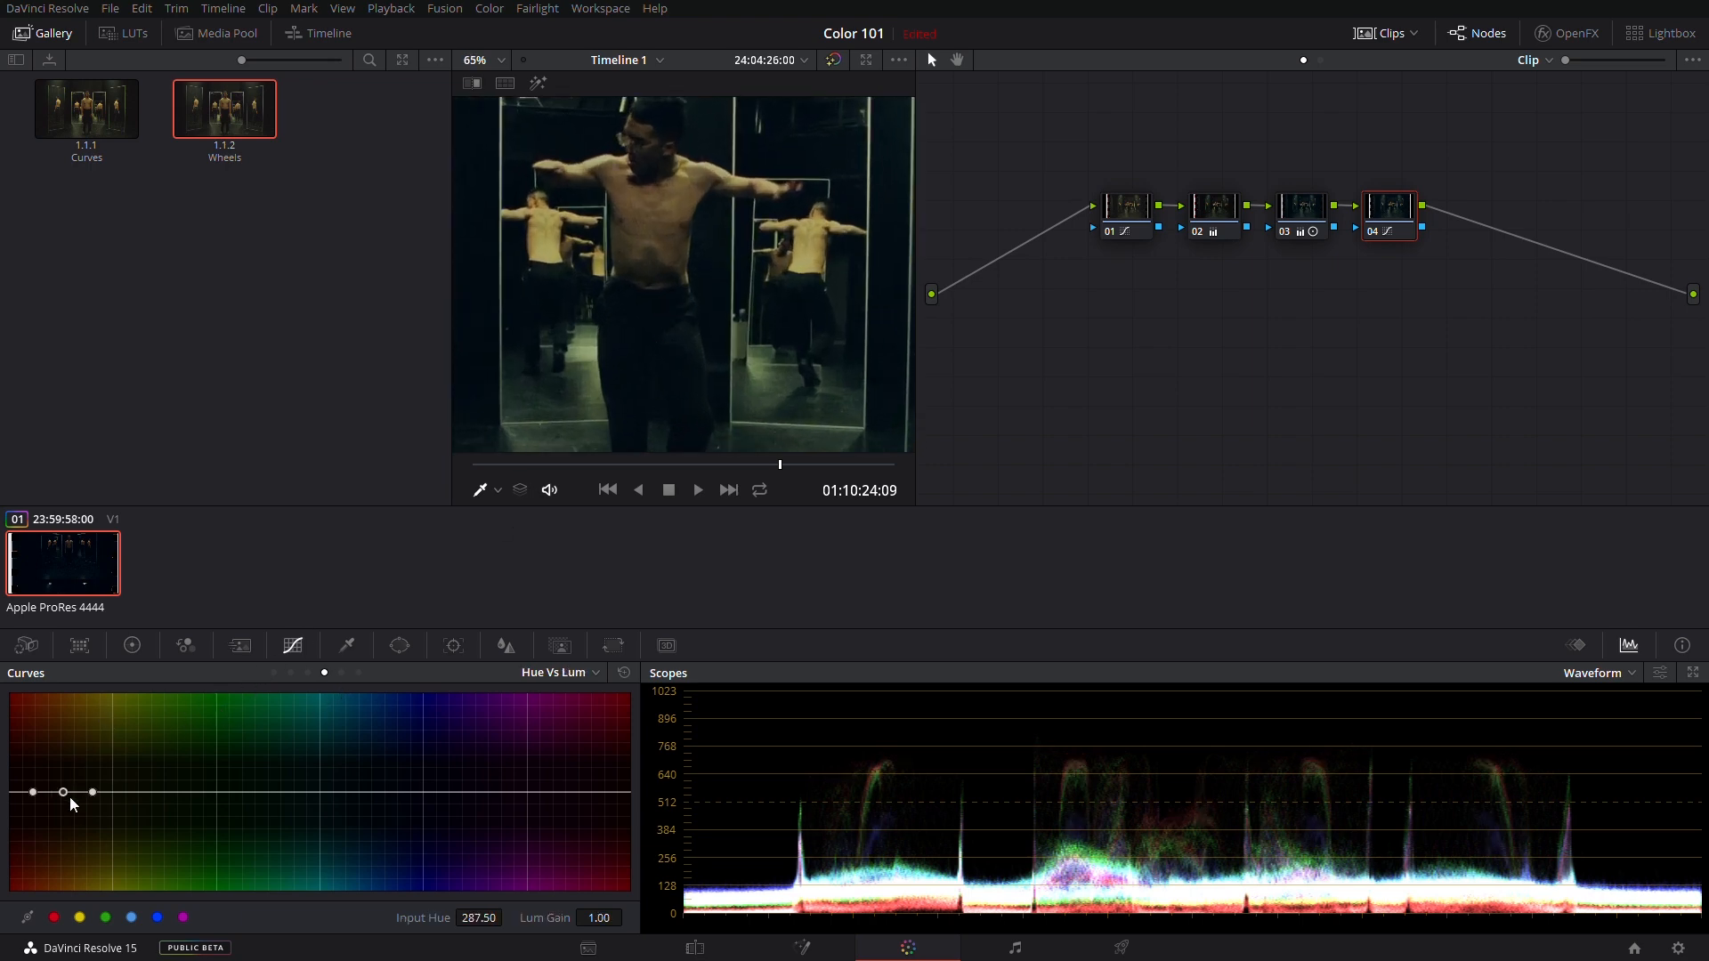
drag(64, 792, 64, 760)
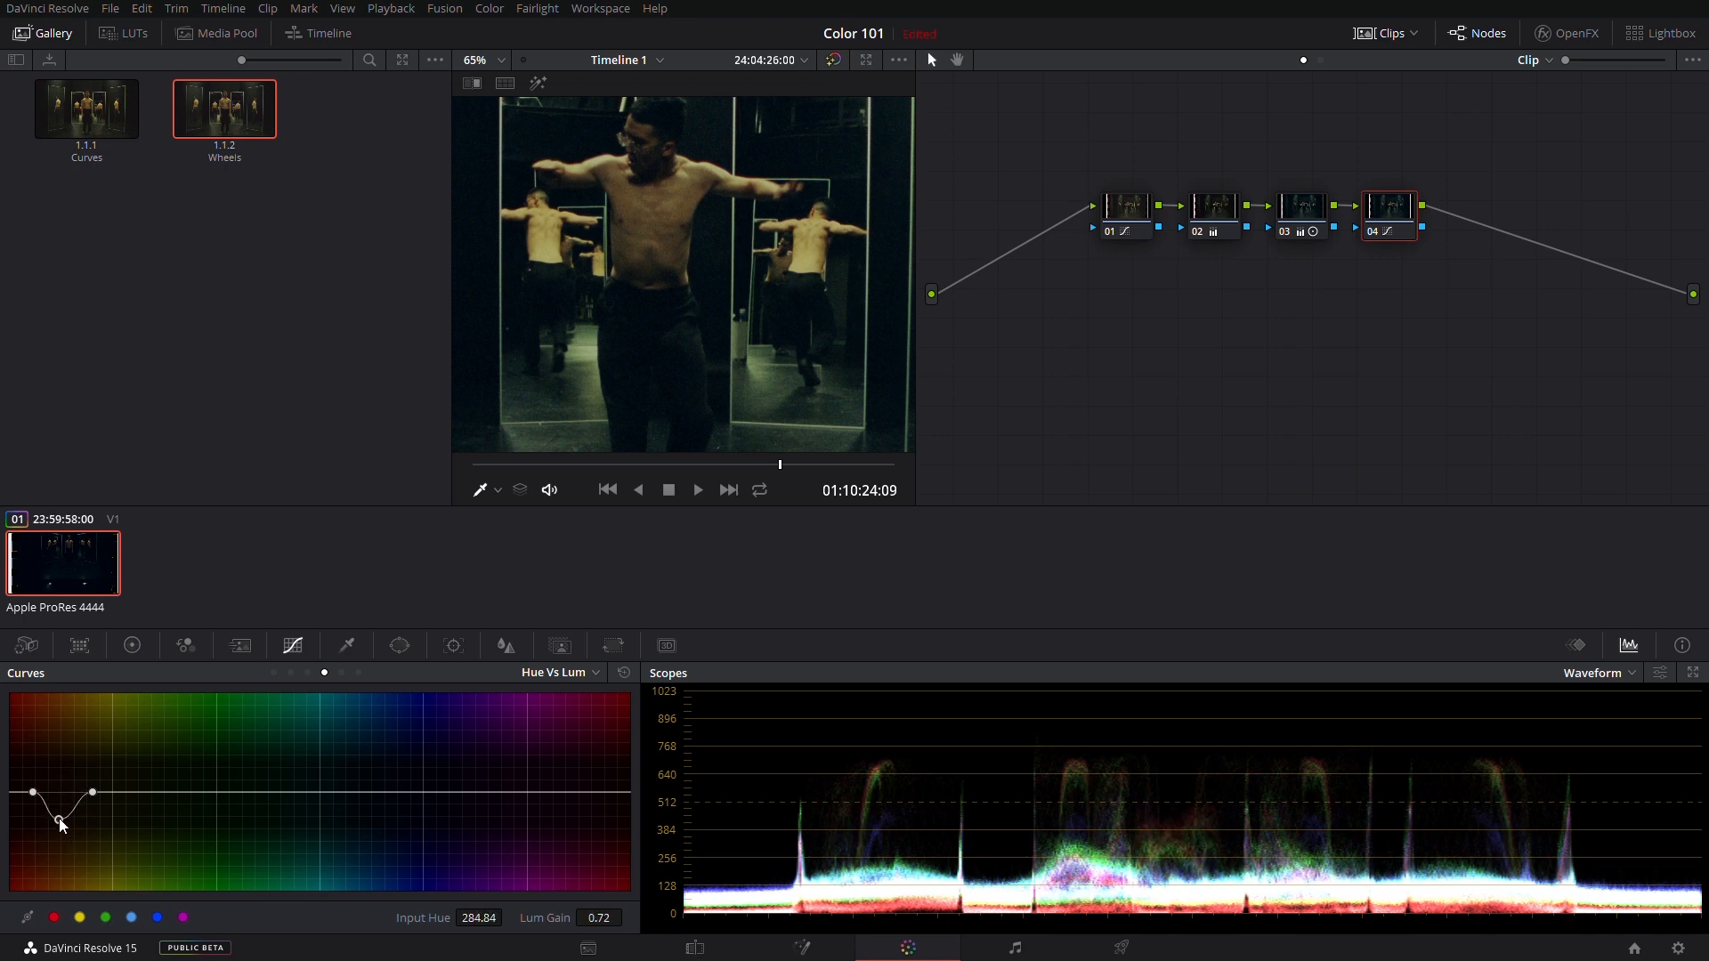
drag(60, 825, 52, 732)
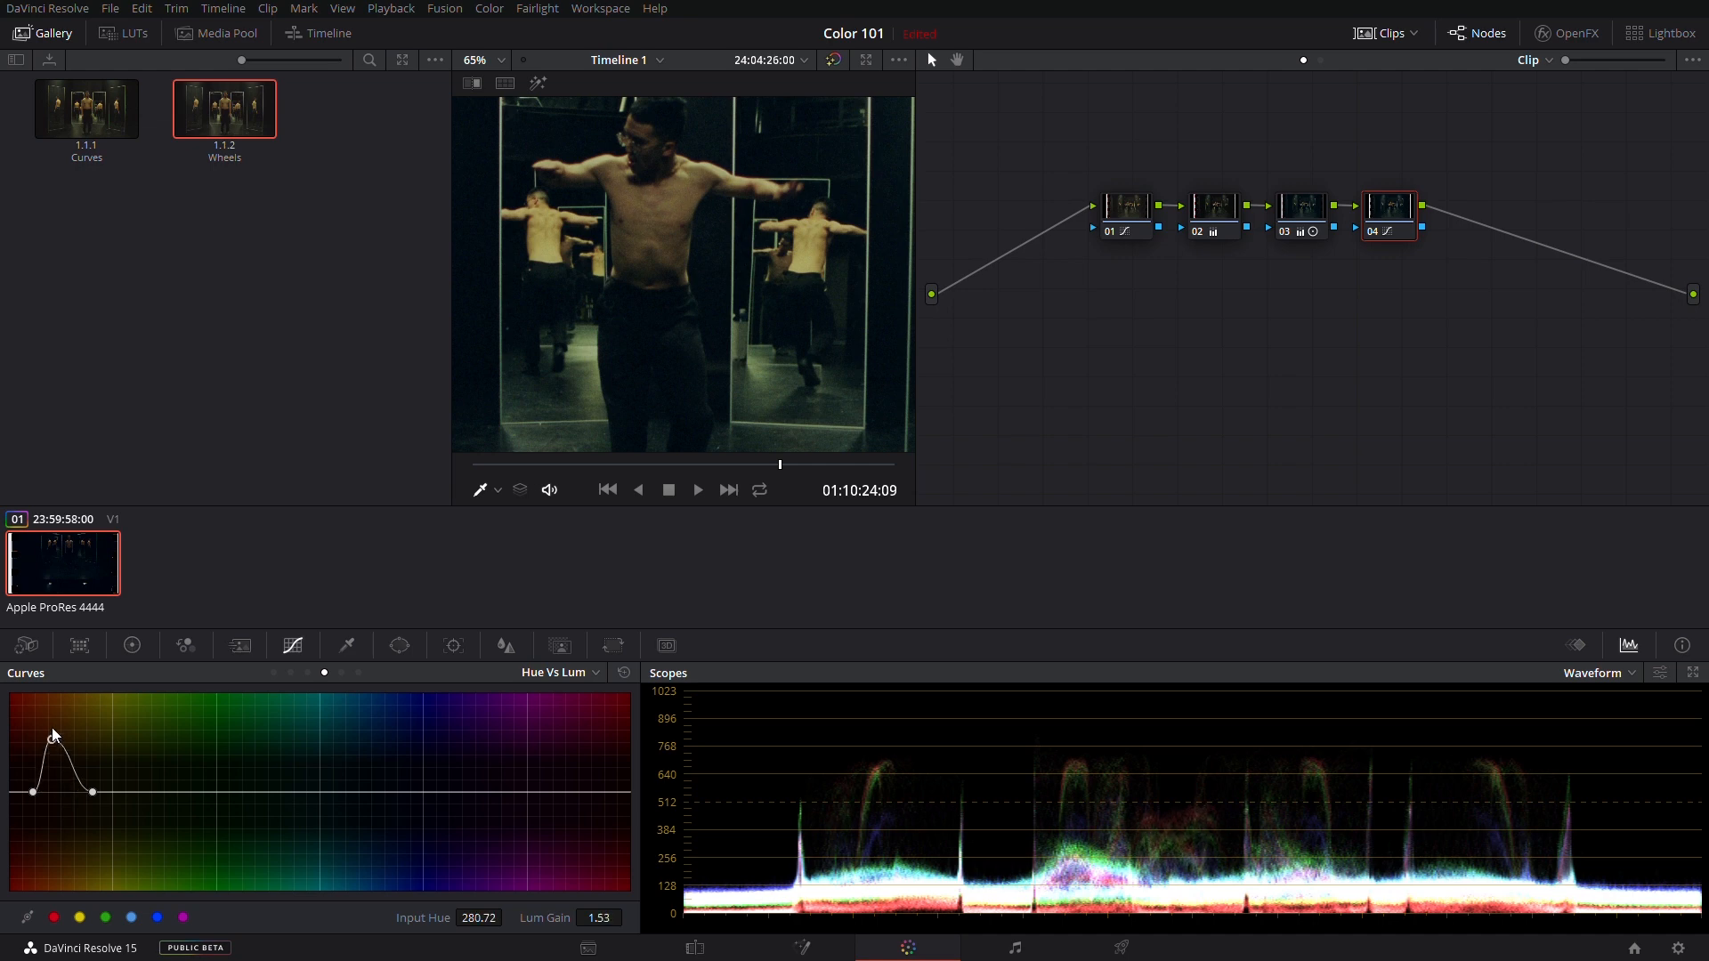
drag(89, 791, 82, 838)
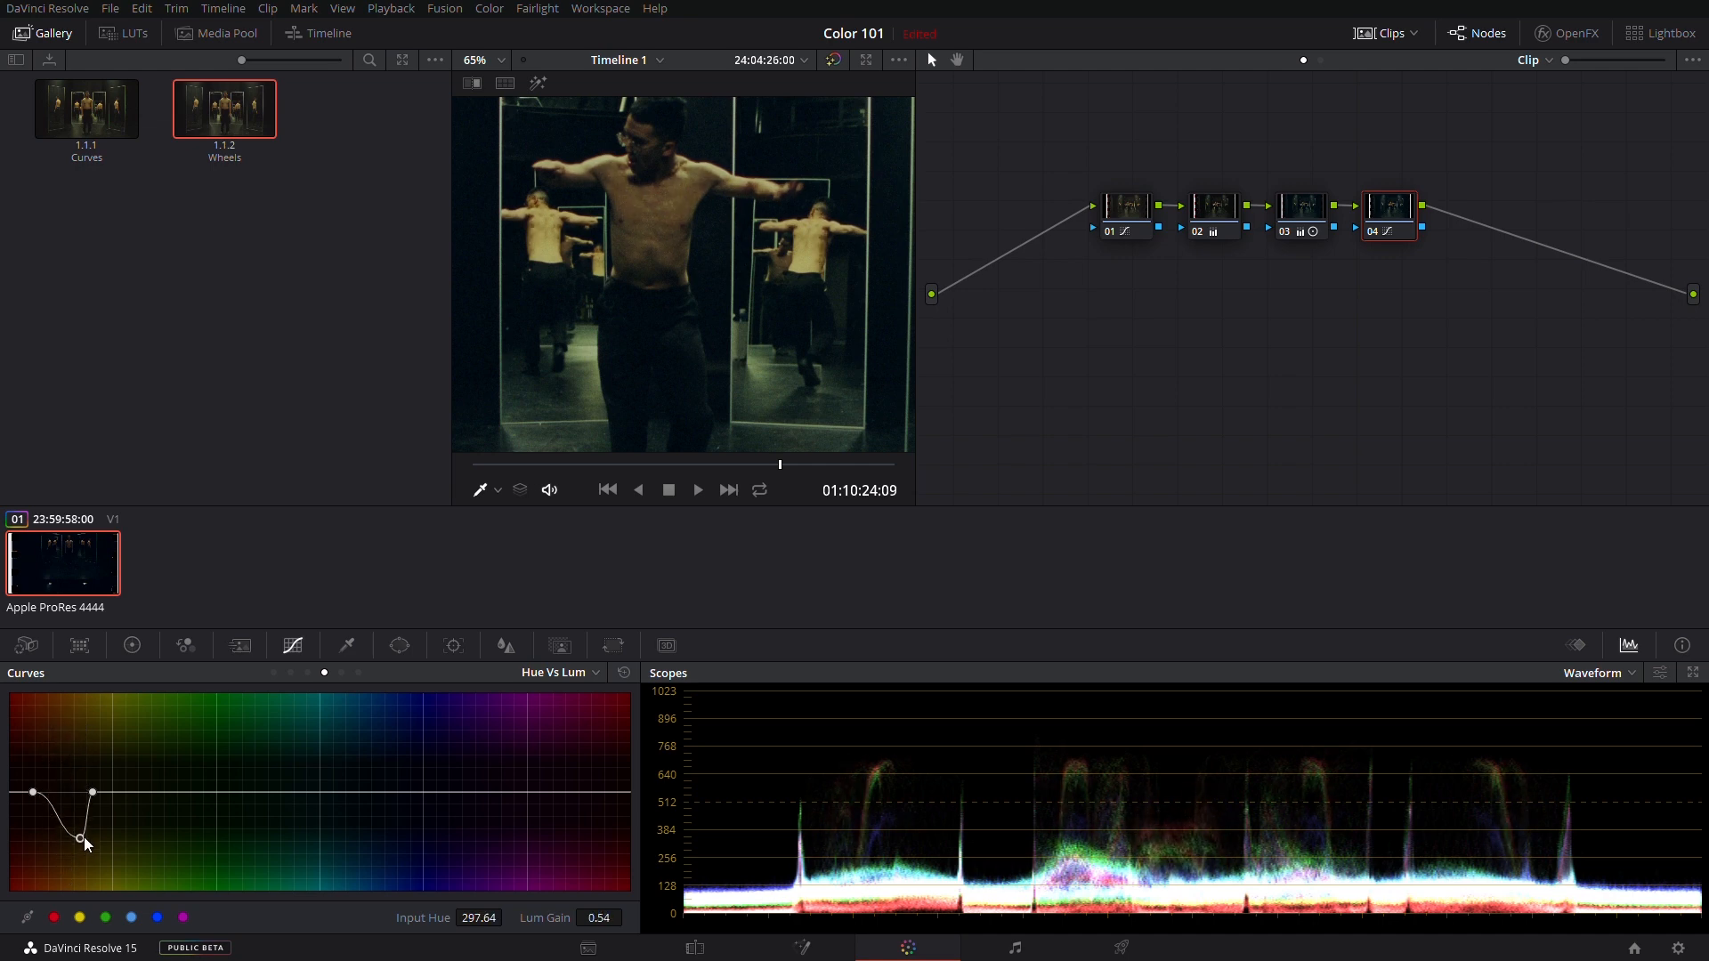
click(559, 671)
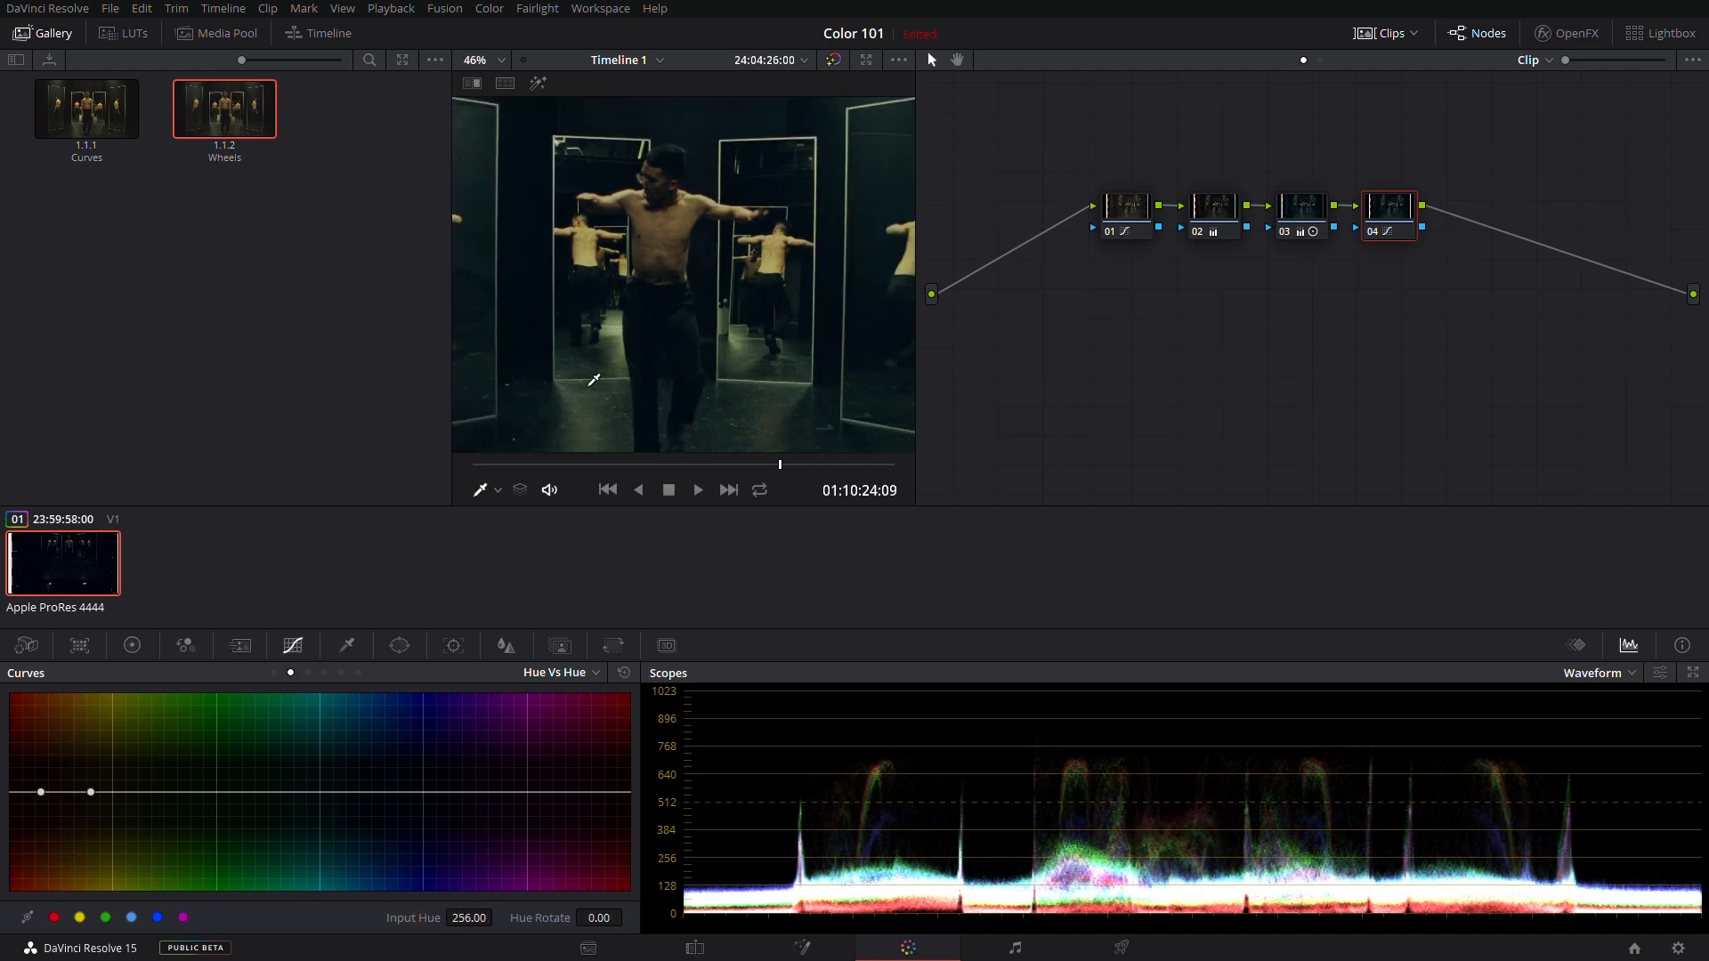
- On node 05's Lum vs Sat curve, roll off shadow saturation with a point holding the upper midtones
click(561, 672)
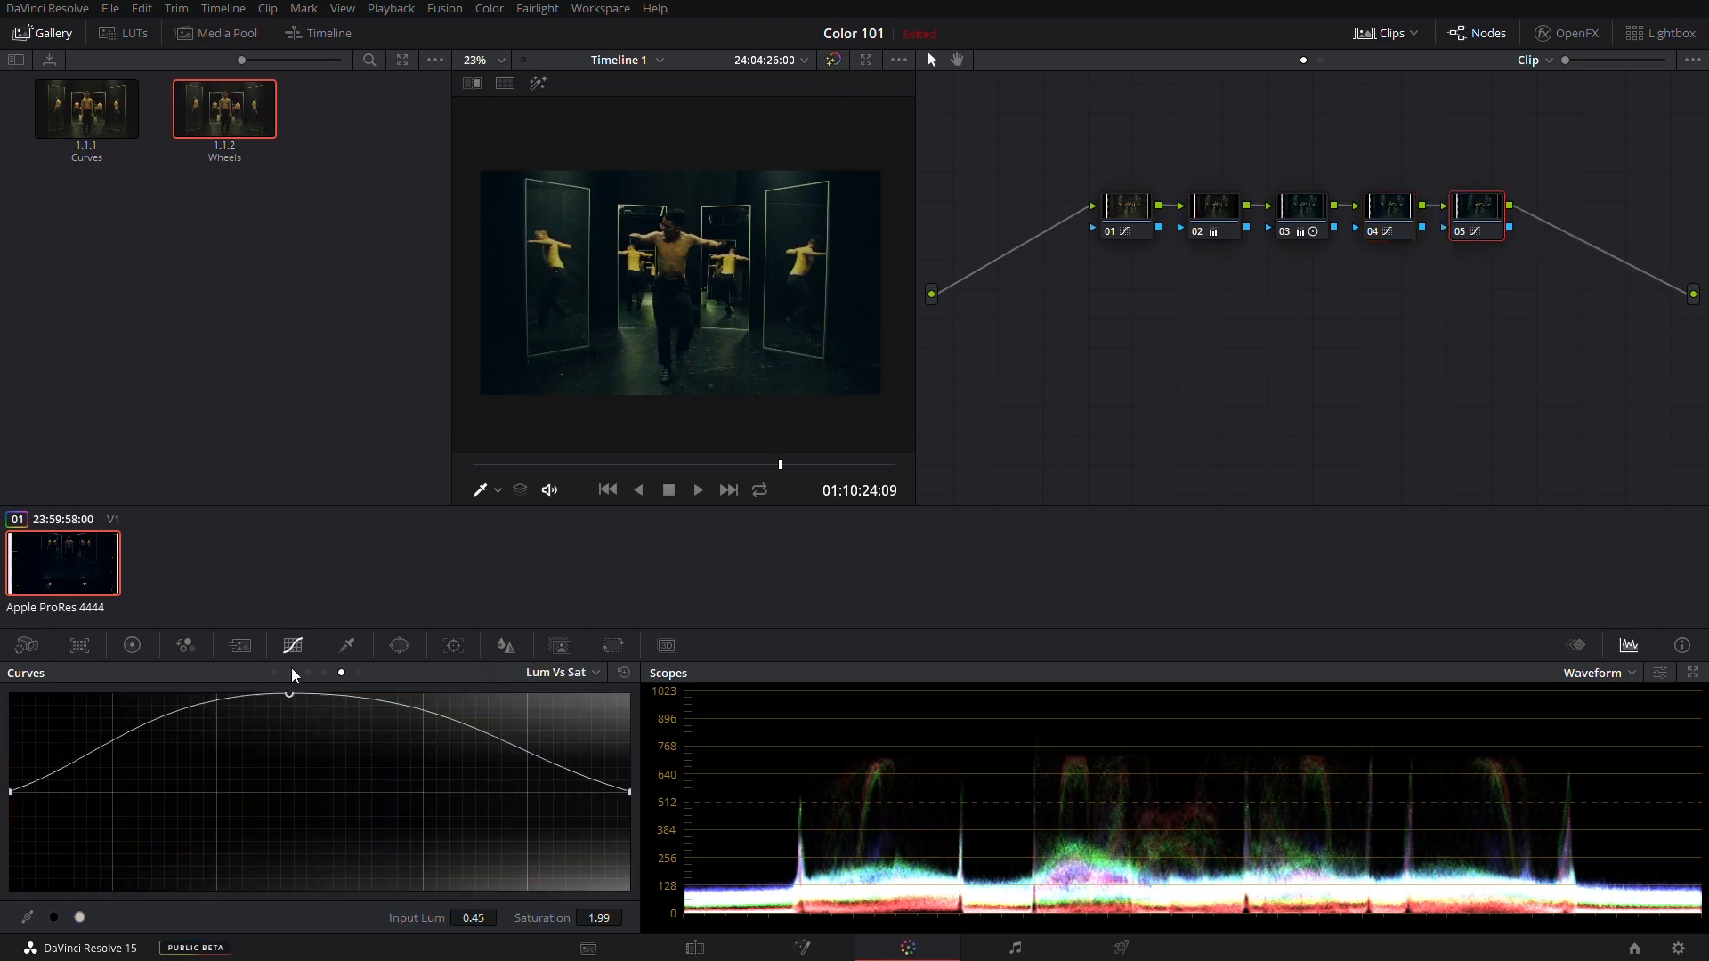
drag(291, 694, 376, 810)
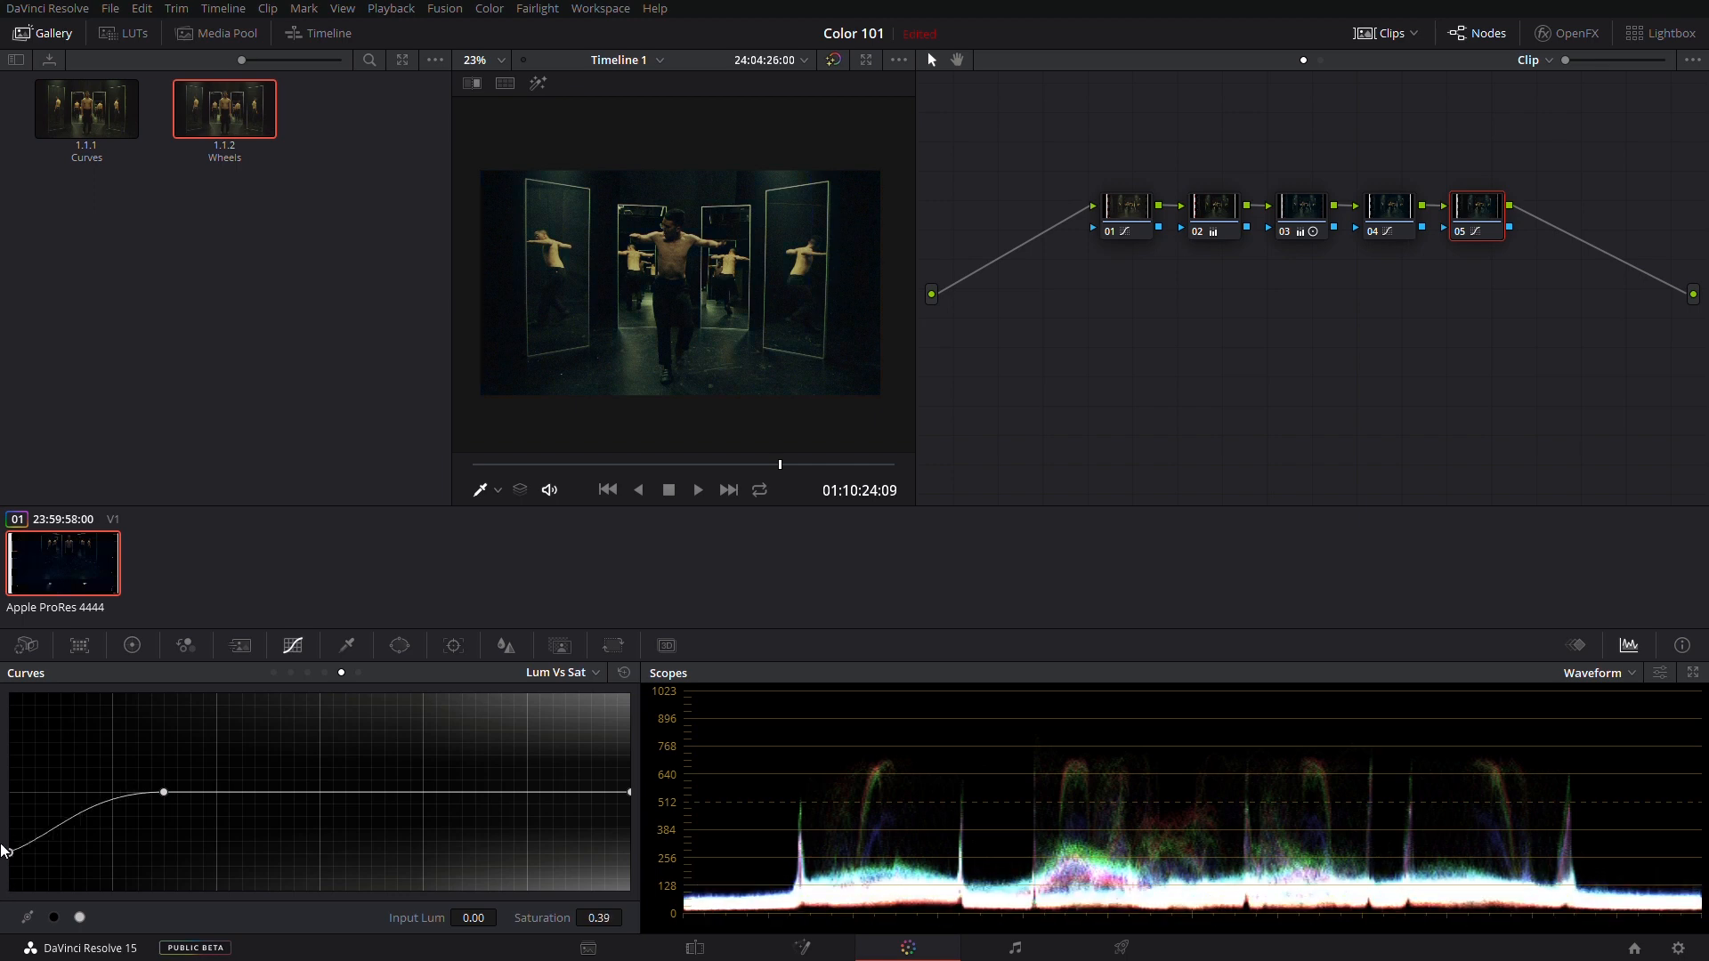
click(80, 917)
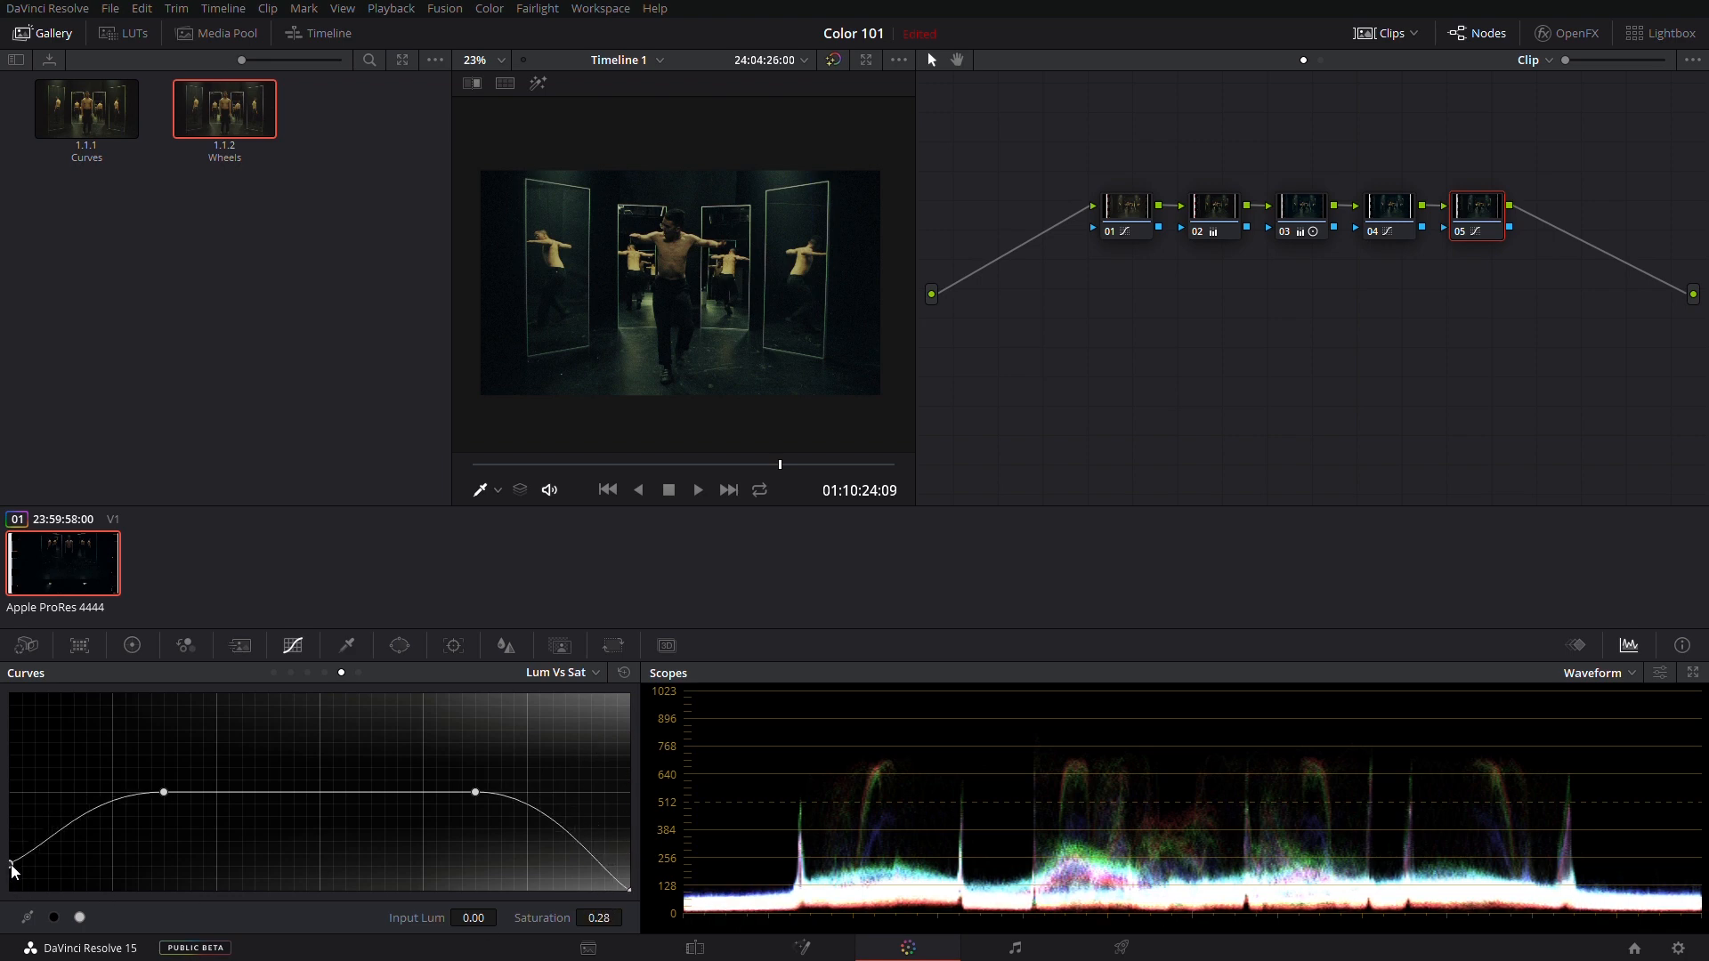
click(132, 644)
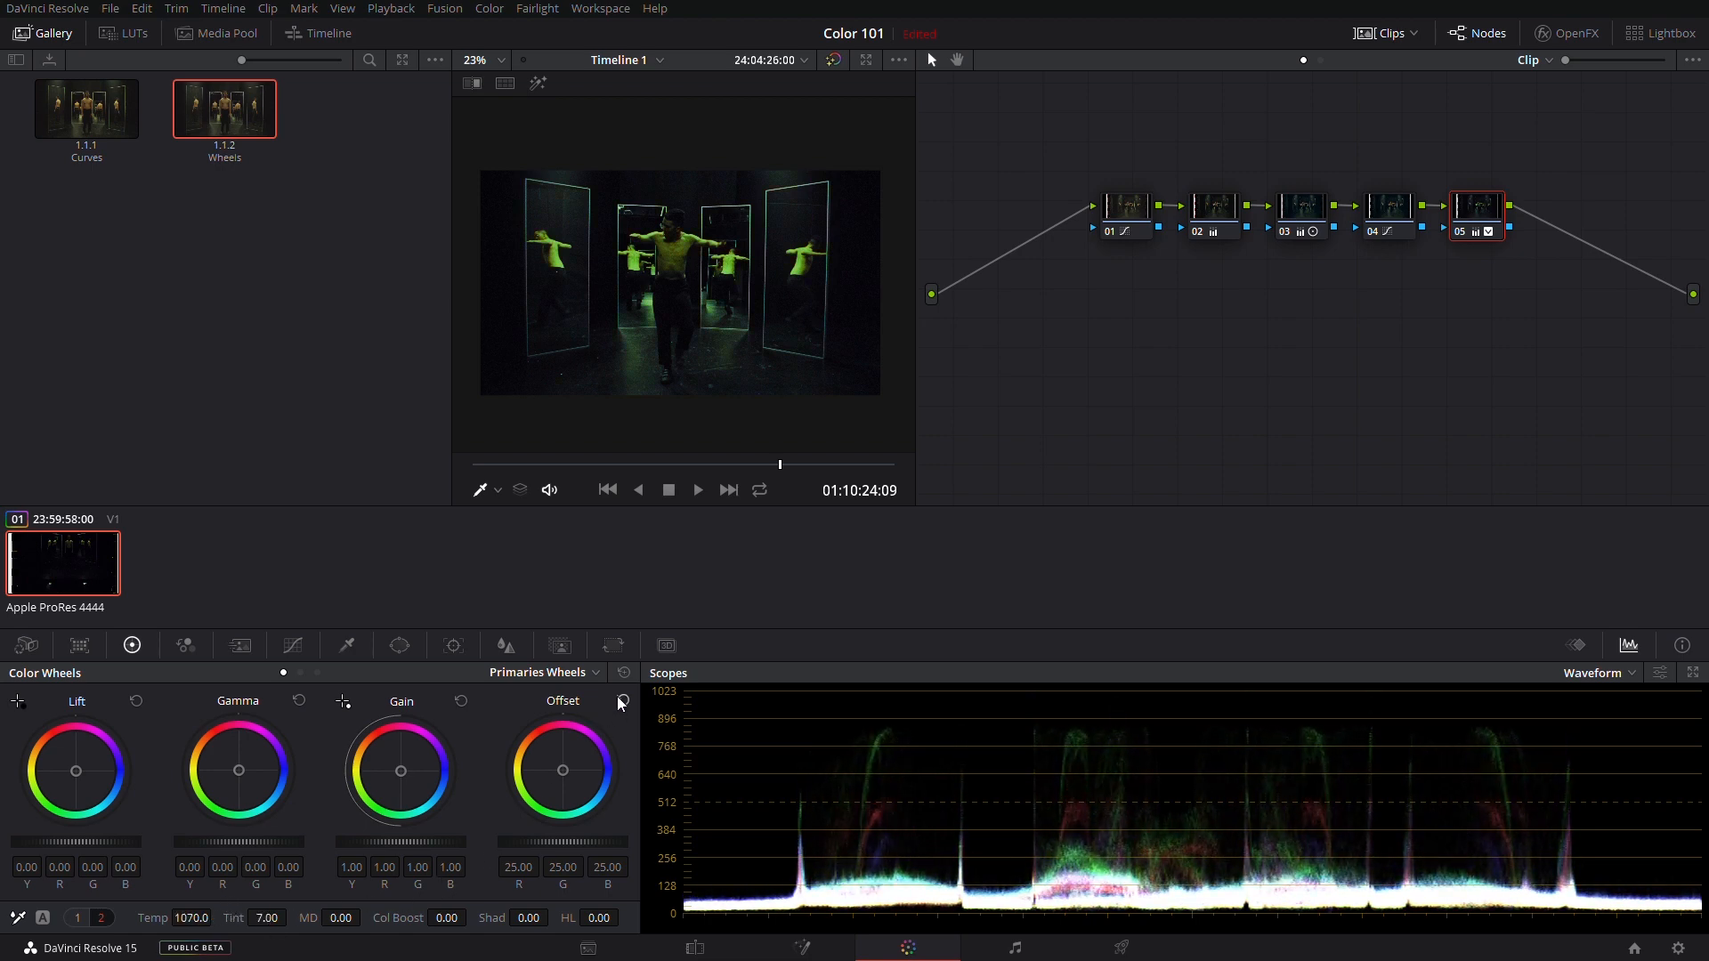
- Reset node 05's Primaries Wheels to clear the green Temp and Tint shift
click(625, 673)
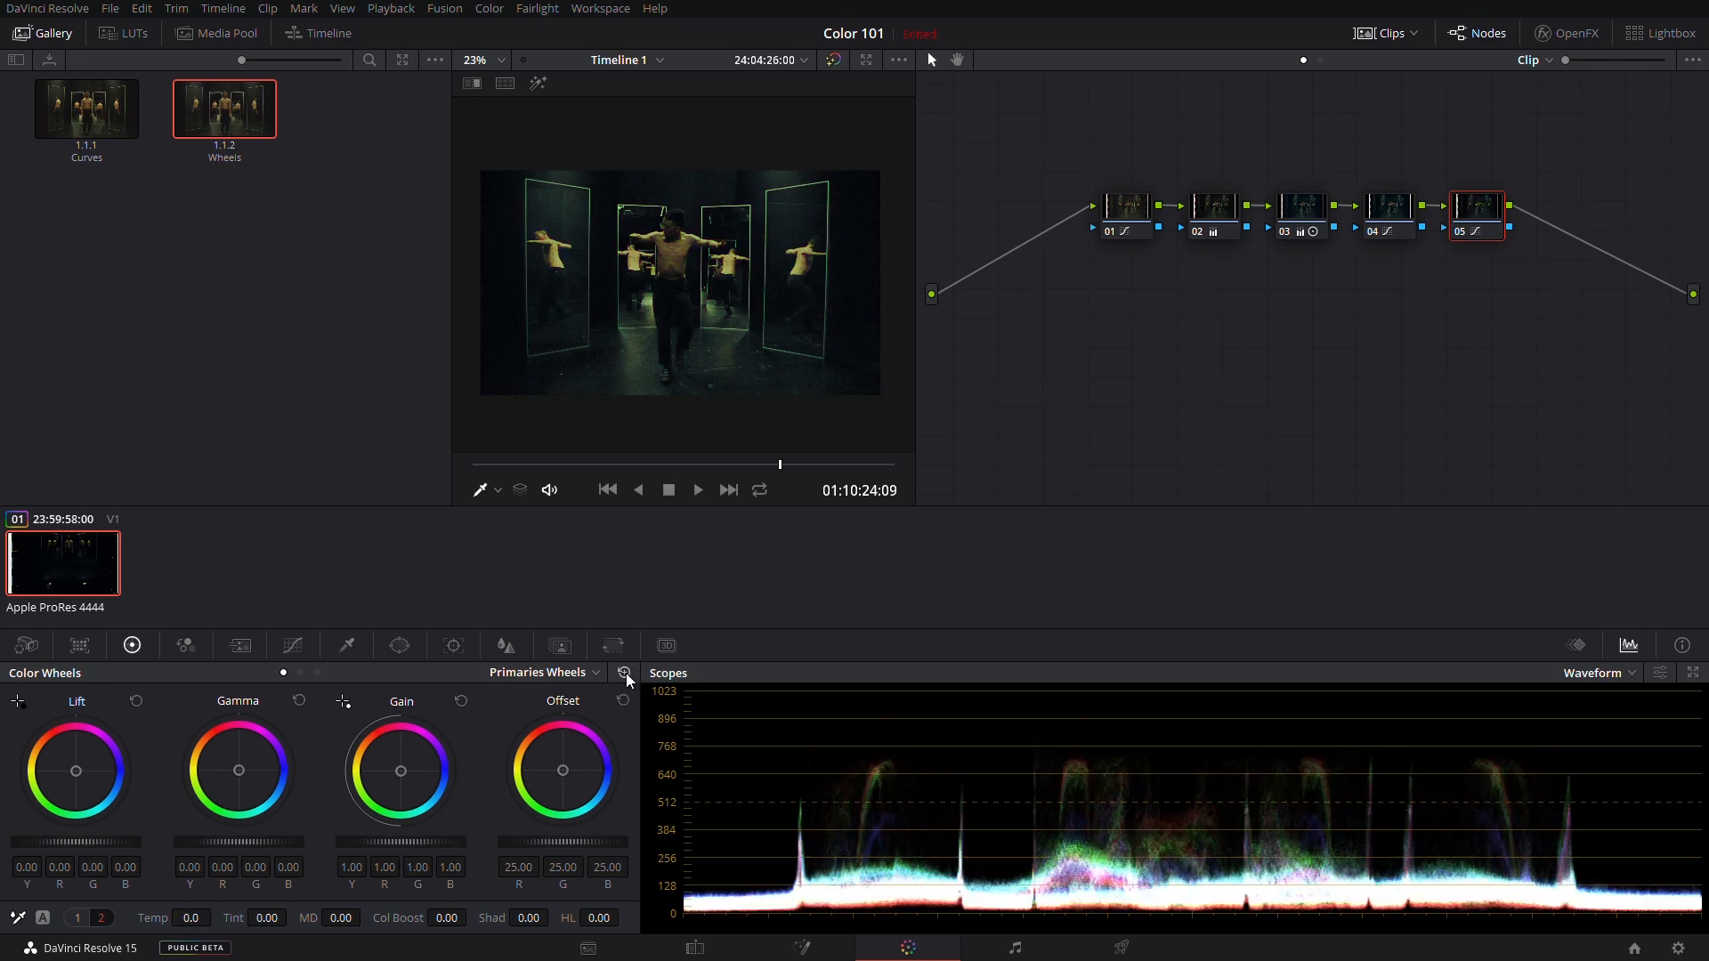